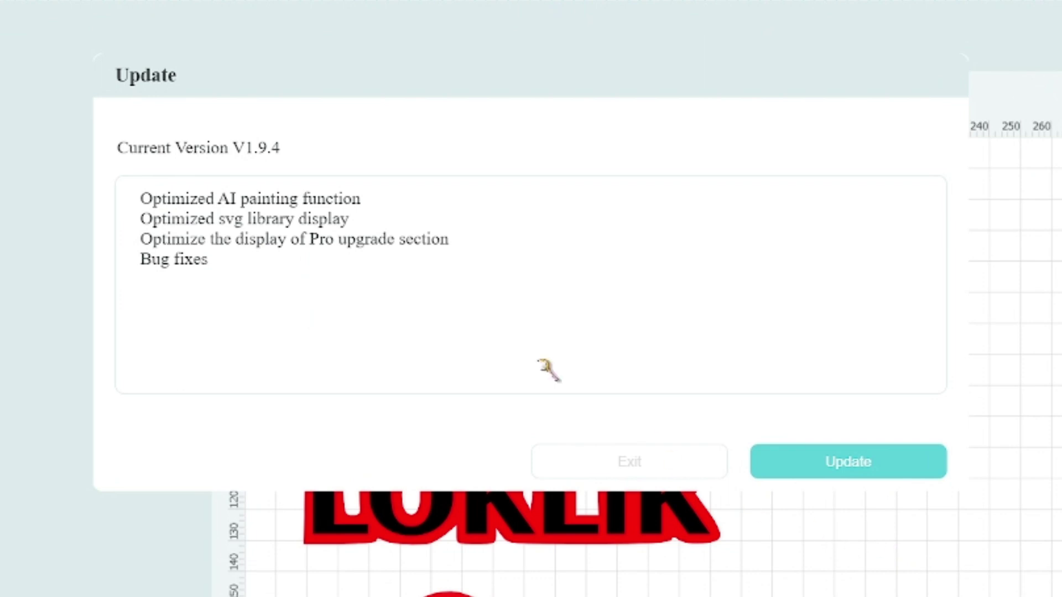
pyautogui.moveTo(225, 255)
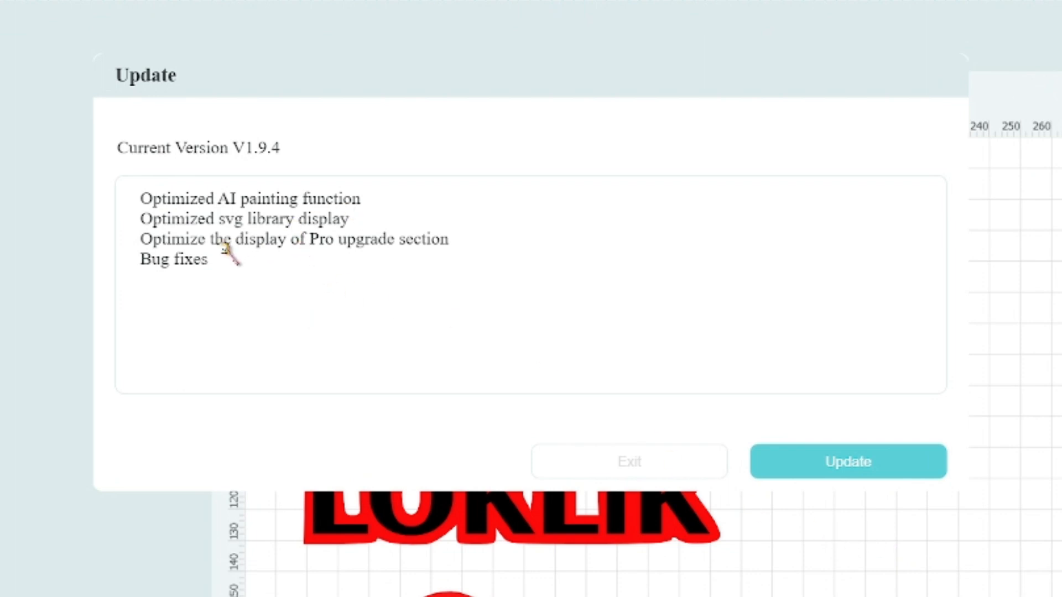
pyautogui.moveTo(317, 244)
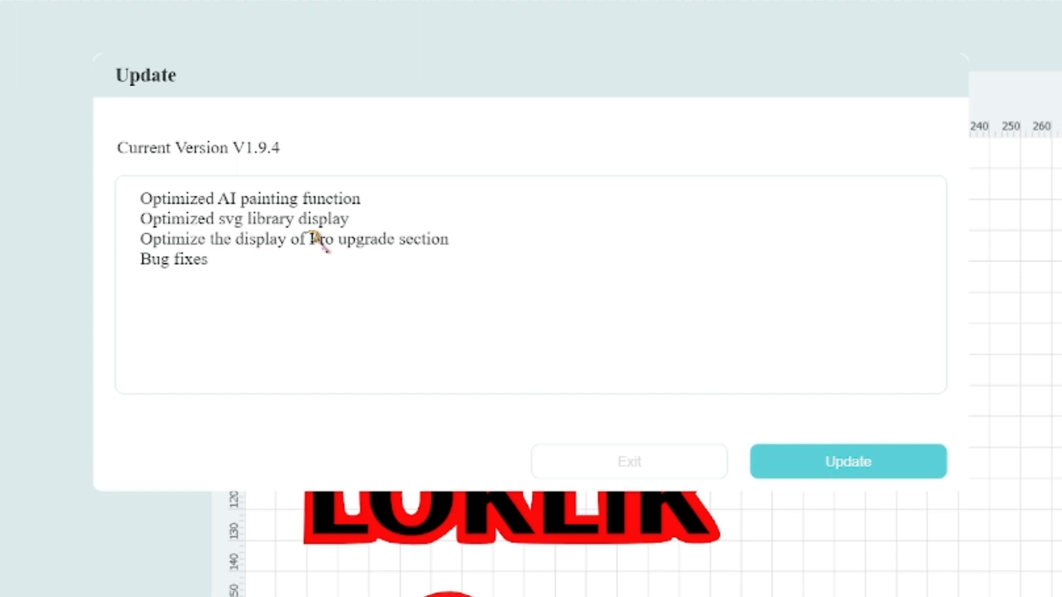
pyautogui.moveTo(279, 260)
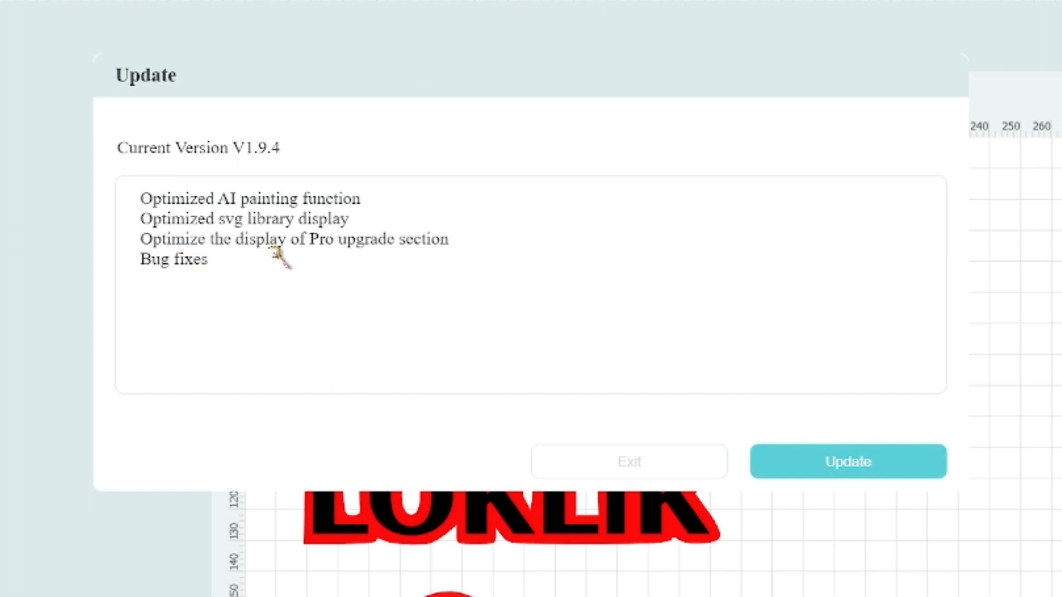
pyautogui.moveTo(343, 275)
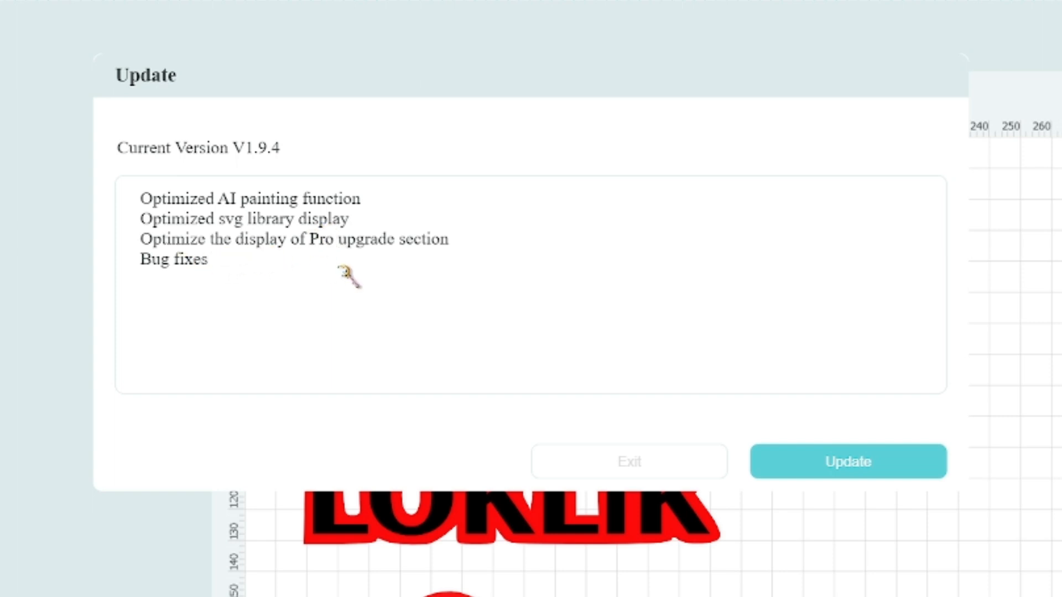
pyautogui.moveTo(366, 279)
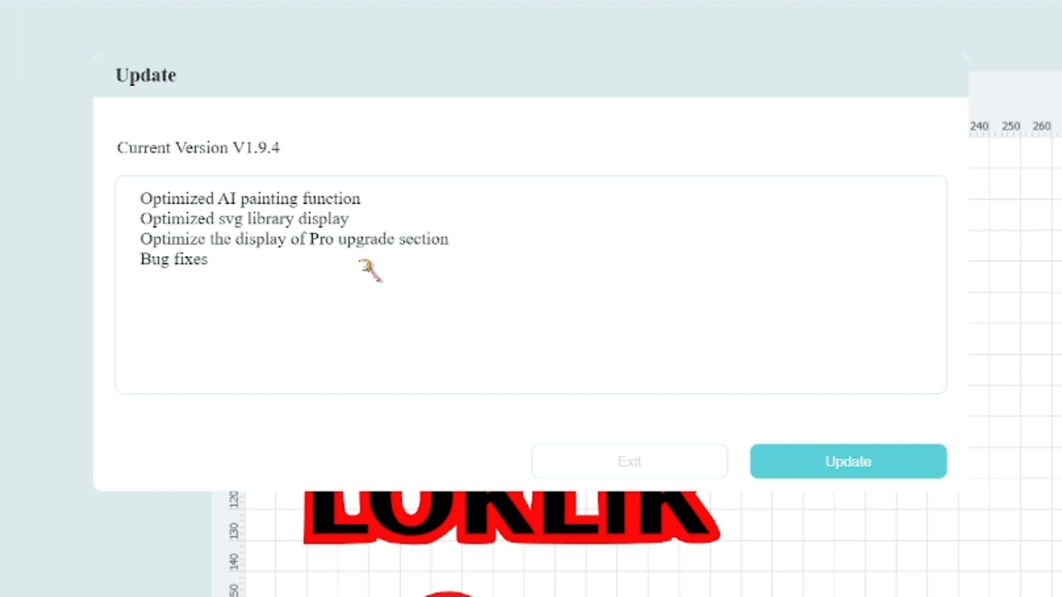
pyautogui.moveTo(265, 277)
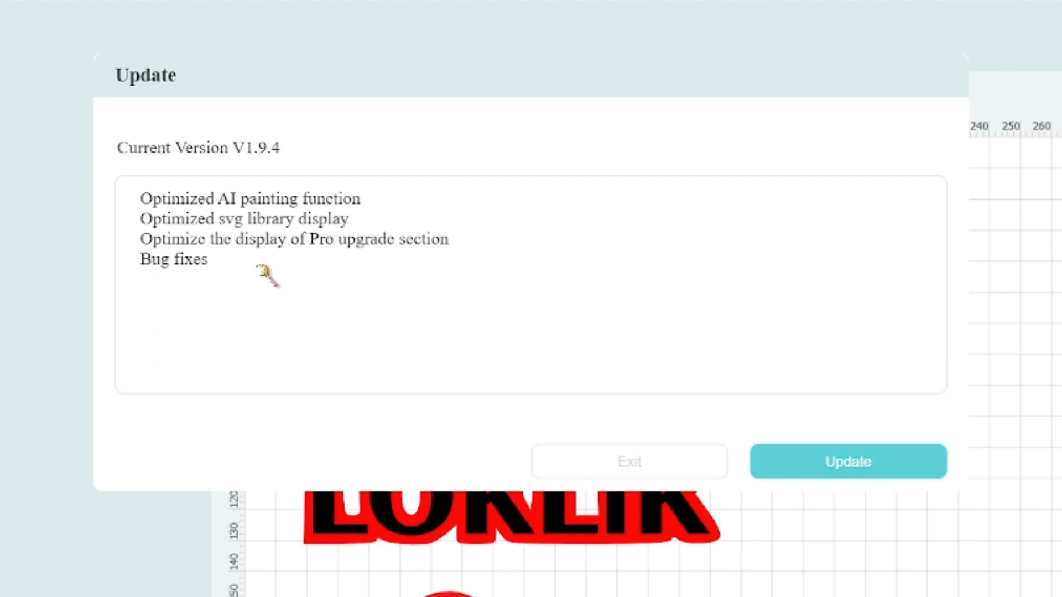
pyautogui.moveTo(443, 349)
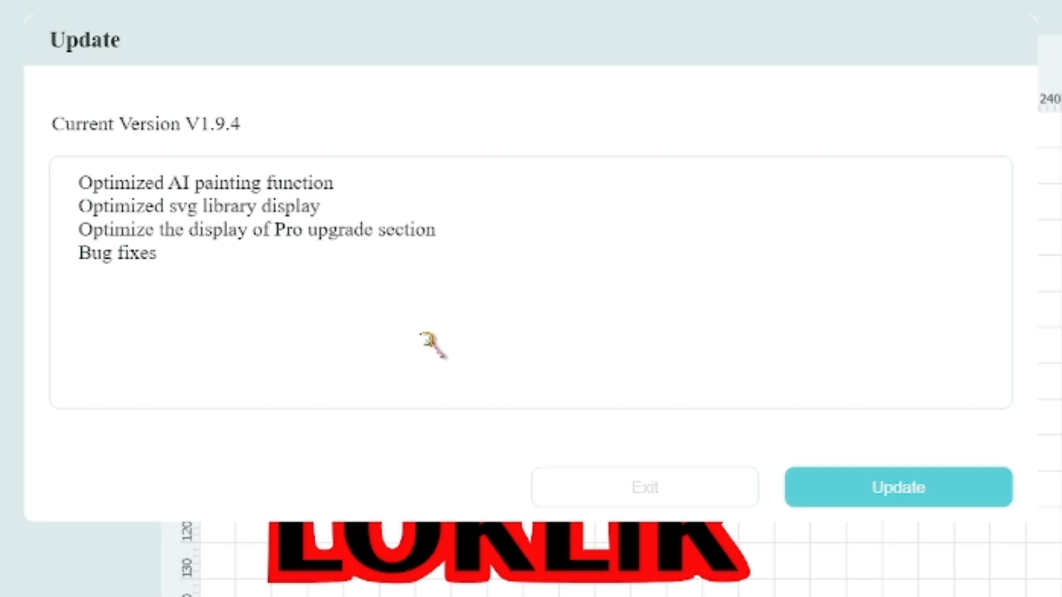
pyautogui.moveTo(824, 385)
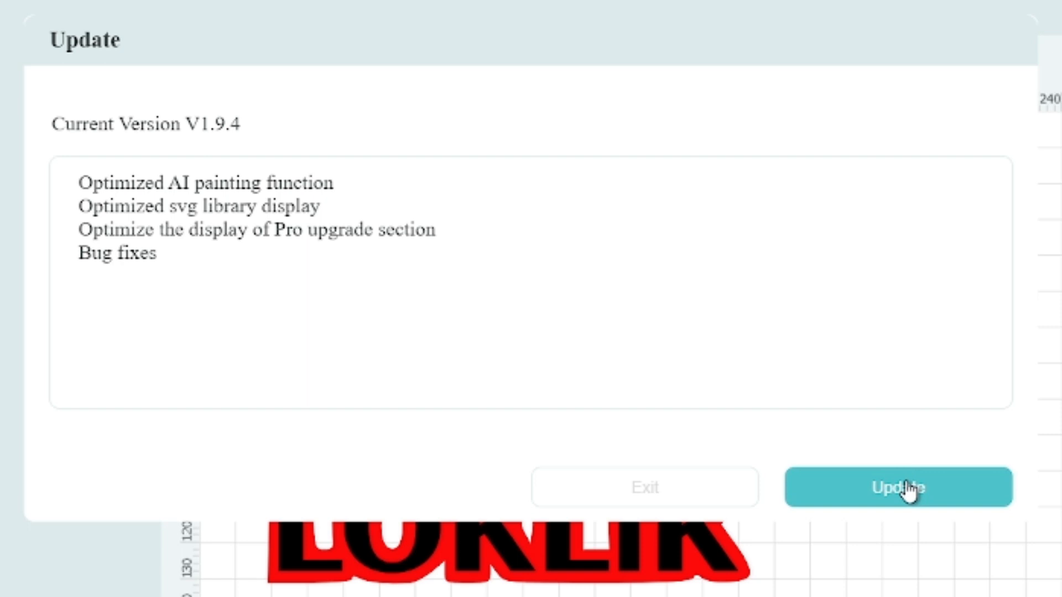
# Install the available IdeaStudio software update and restart the application
pyautogui.click(899, 487)
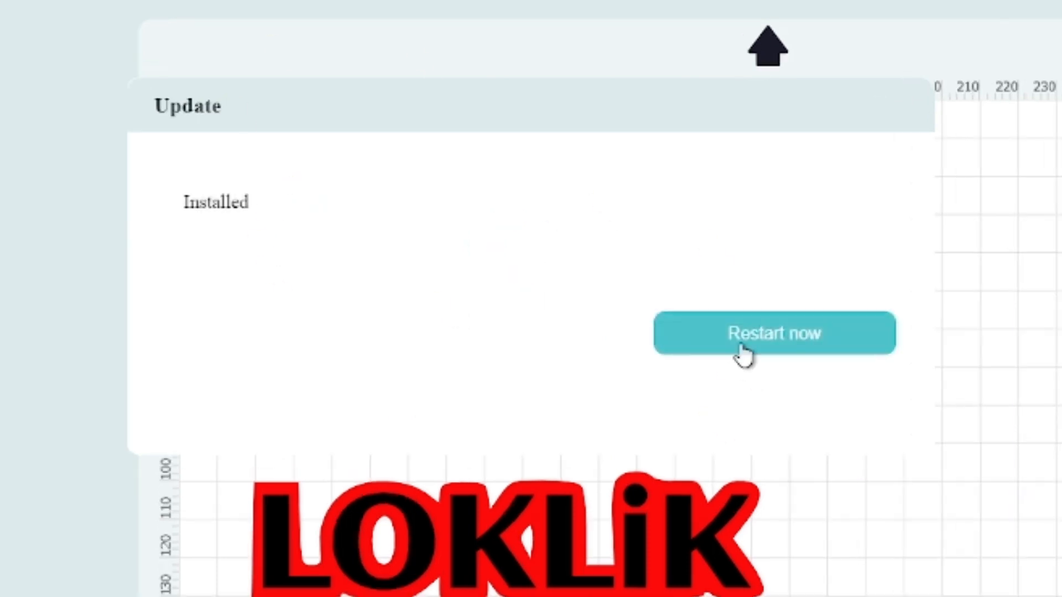
pyautogui.click(775, 335)
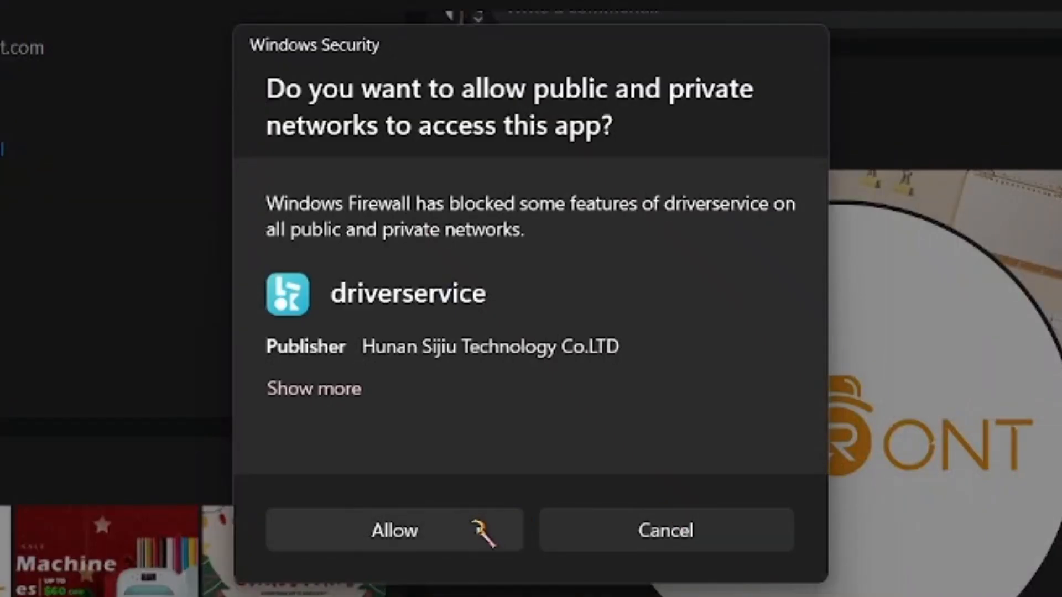
# Allow driverservice through Windows Firewall on public and private networks
pyautogui.click(395, 546)
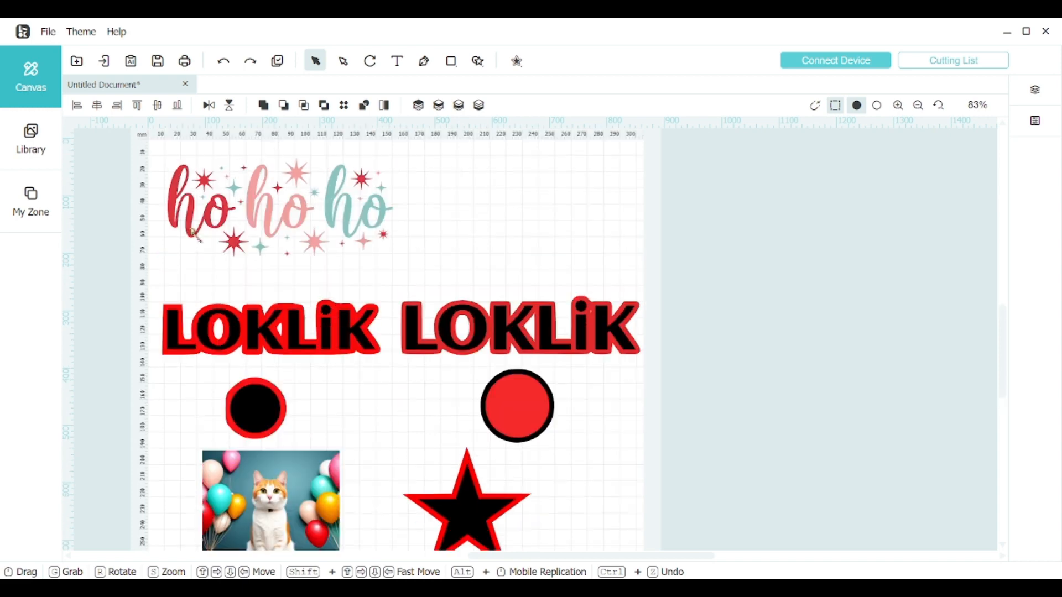
# Enter the prompt 'new years party scene with animals eating and drinking fo' and negative prompt 'no'
pyautogui.click(130, 61)
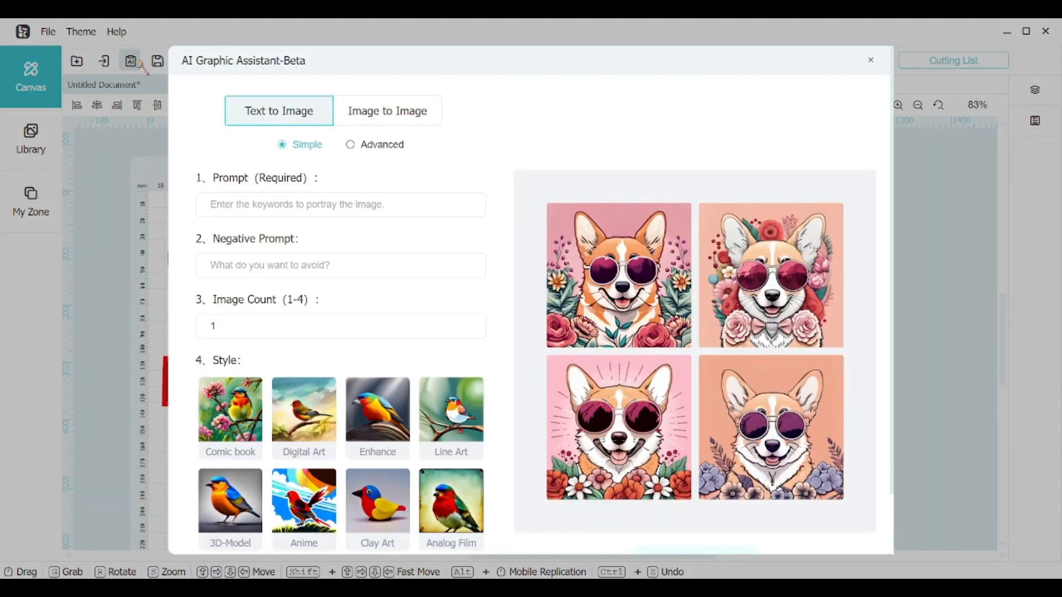
pyautogui.scroll(-3)
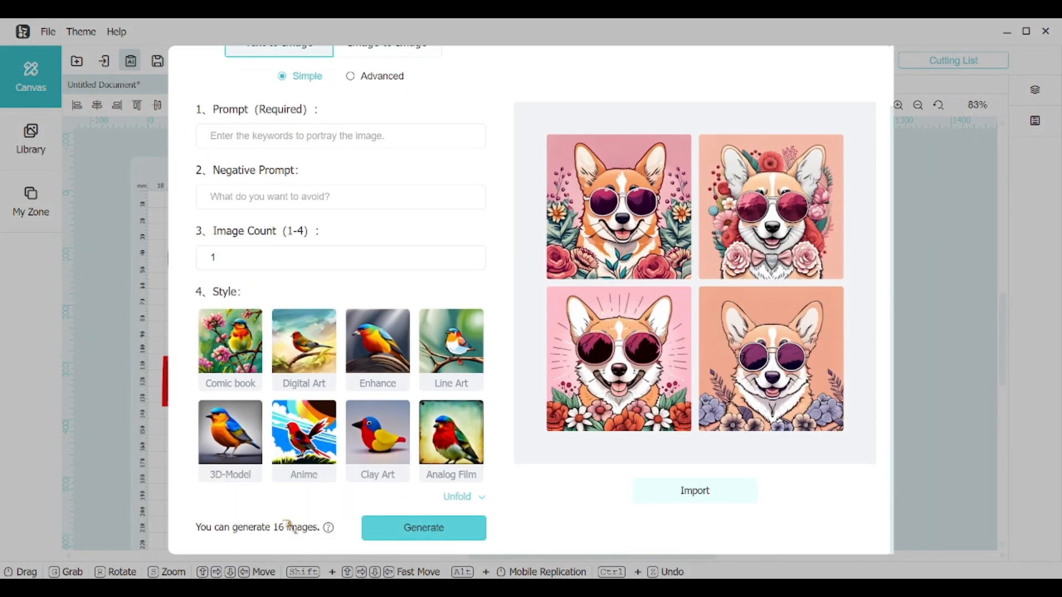
pyautogui.moveTo(328, 528)
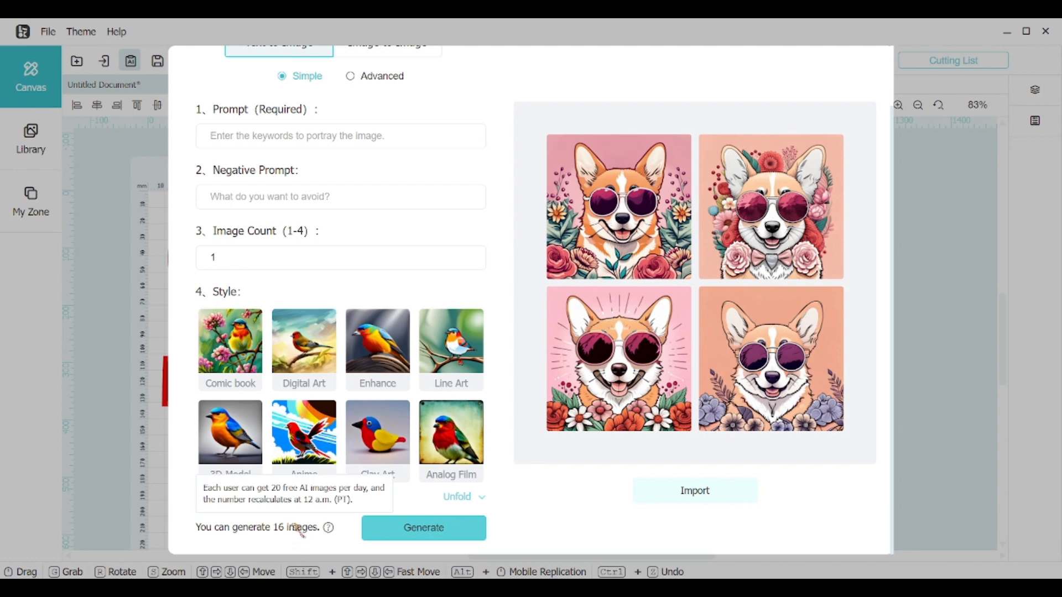
pyautogui.moveTo(625, 134)
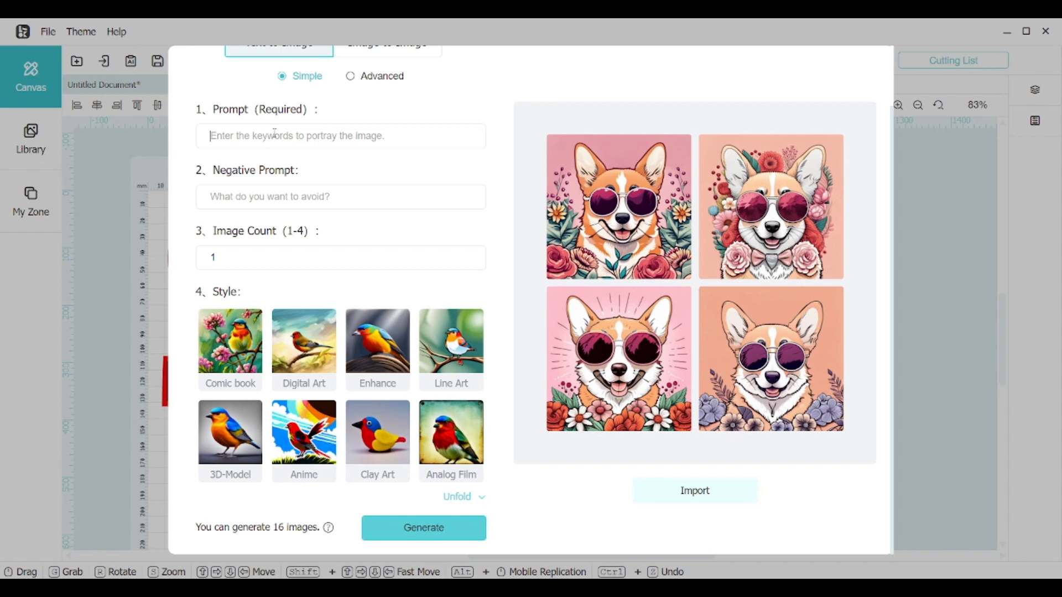
pyautogui.write('new years')
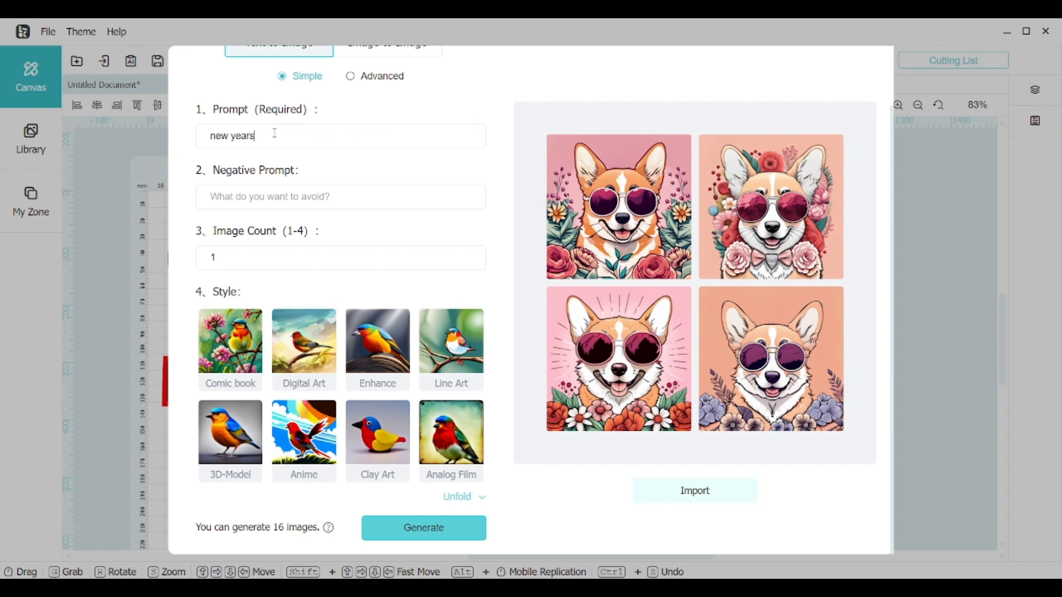
pyautogui.write('party scene with animals')
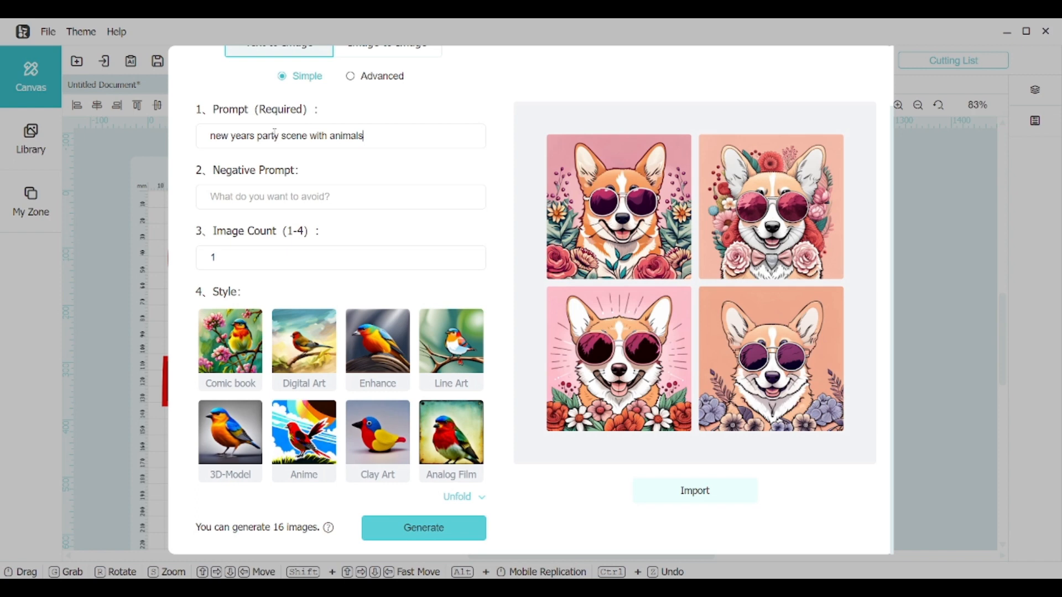
pyautogui.write('eating and drinking food')
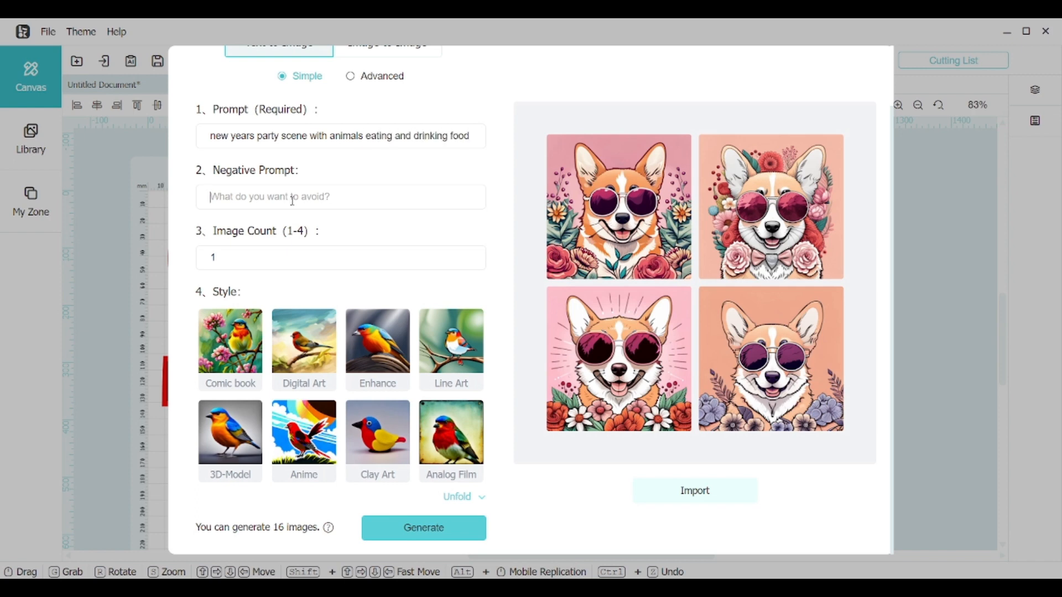
pyautogui.write('no')
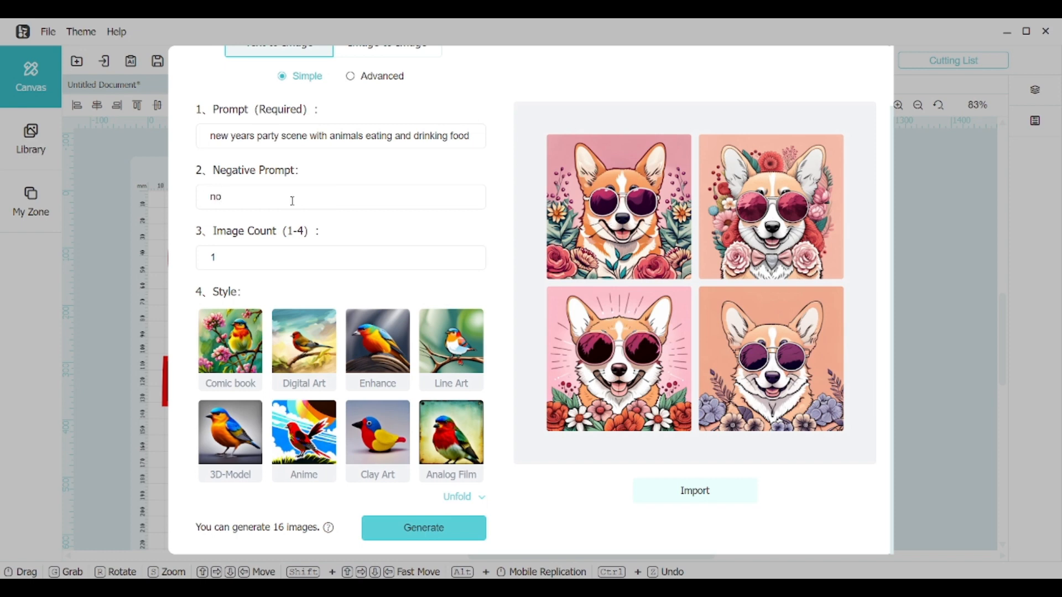
# Set Image Count to 4 and choose the Line Art style
pyautogui.click(292, 197)
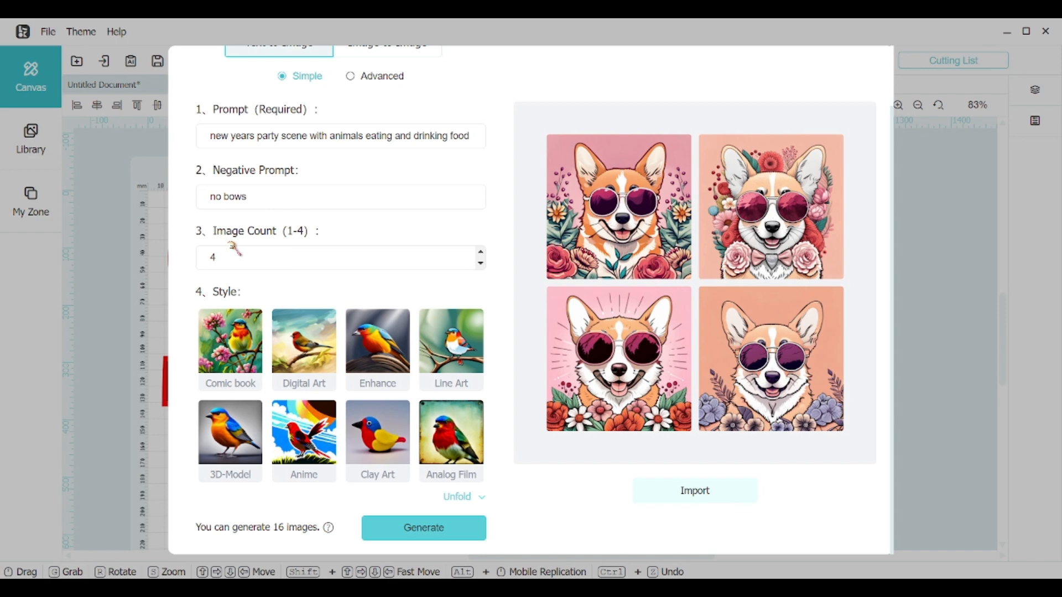
pyautogui.click(230, 346)
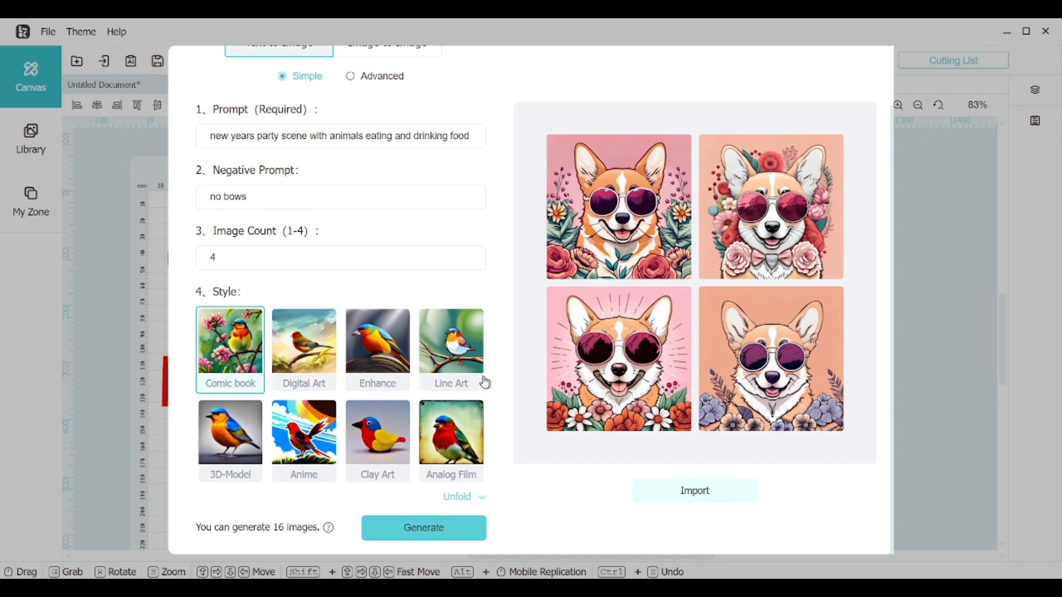
pyautogui.click(450, 341)
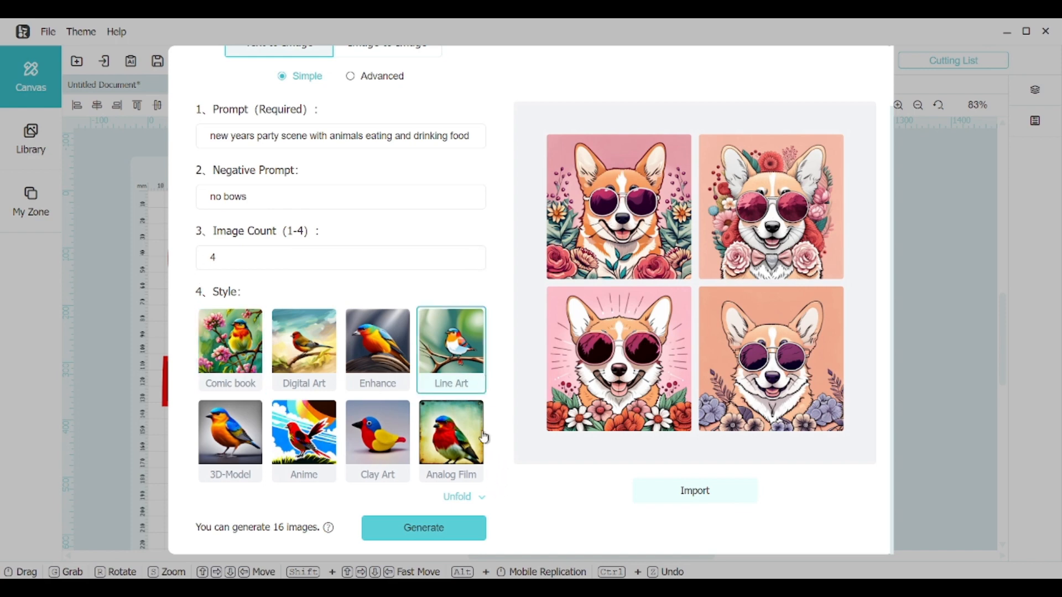
pyautogui.click(258, 197)
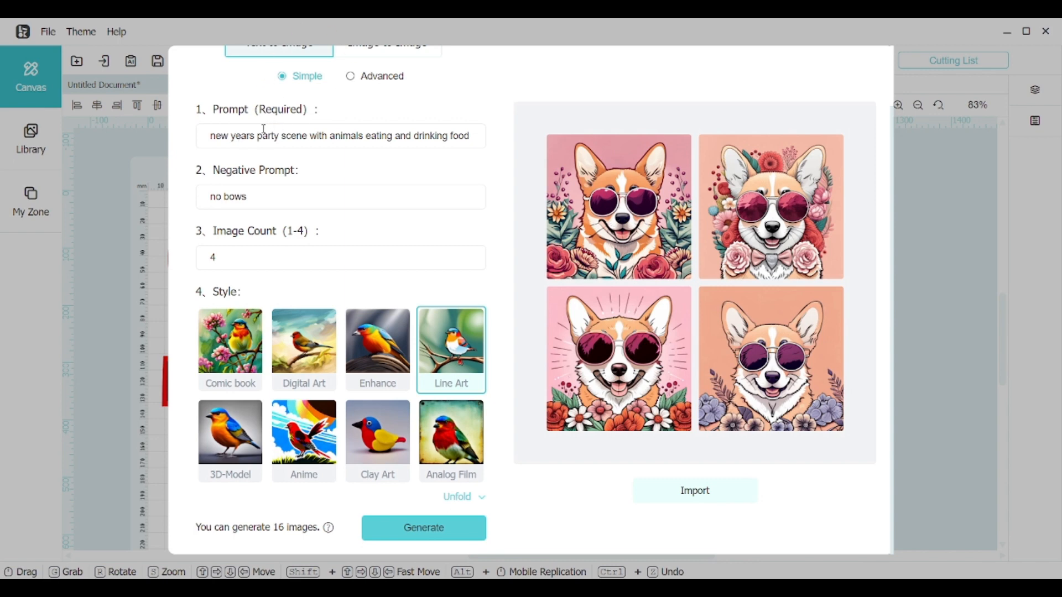
pyautogui.moveTo(528, 433)
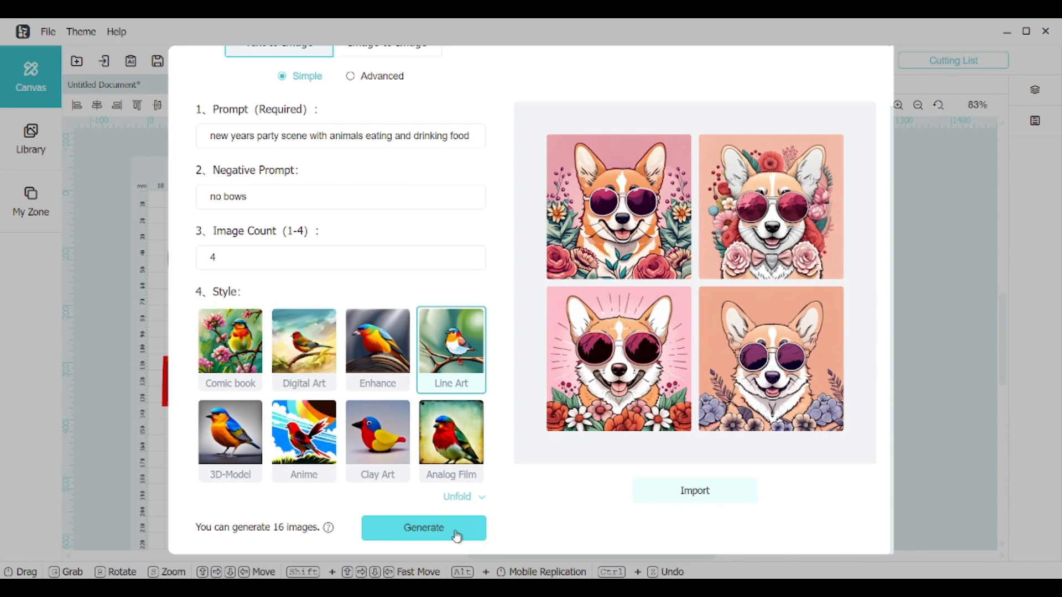
# Generate four Line Art party images and mark the bottom-right orange round-table scene for import
pyautogui.click(423, 527)
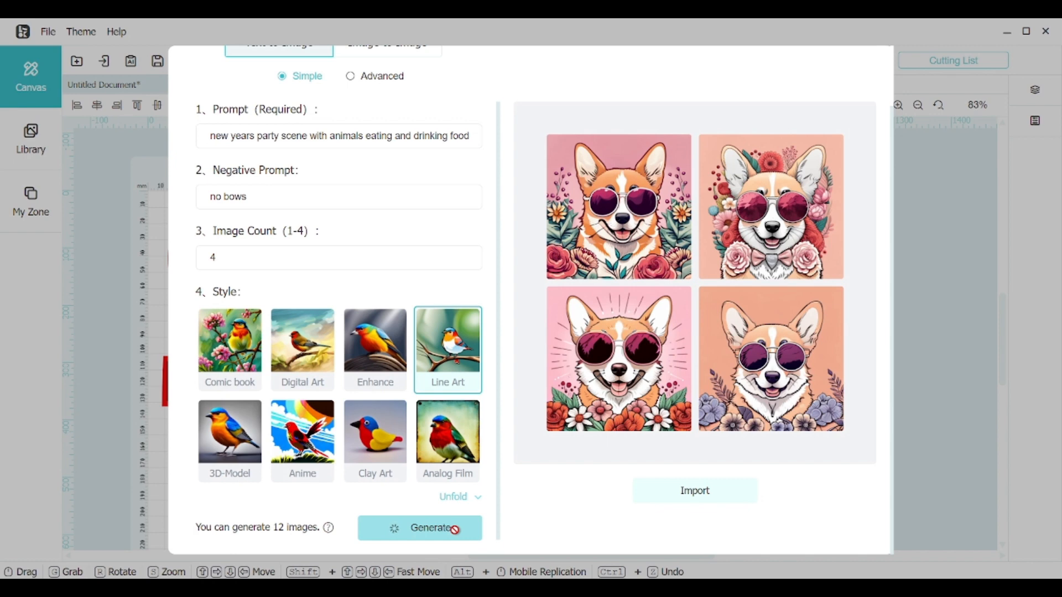
pyautogui.click(424, 528)
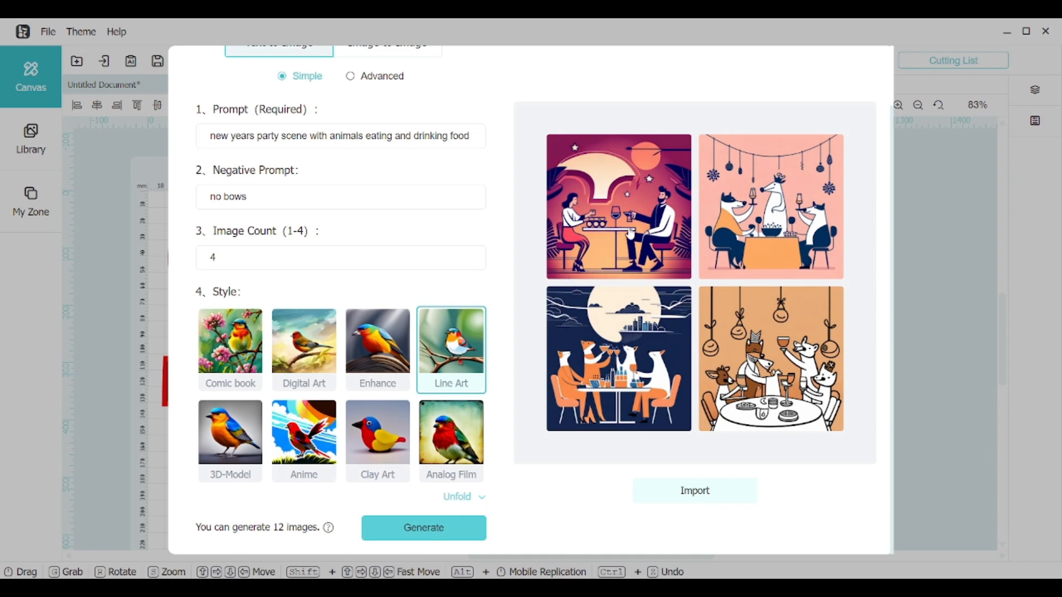
pyautogui.moveTo(673, 239)
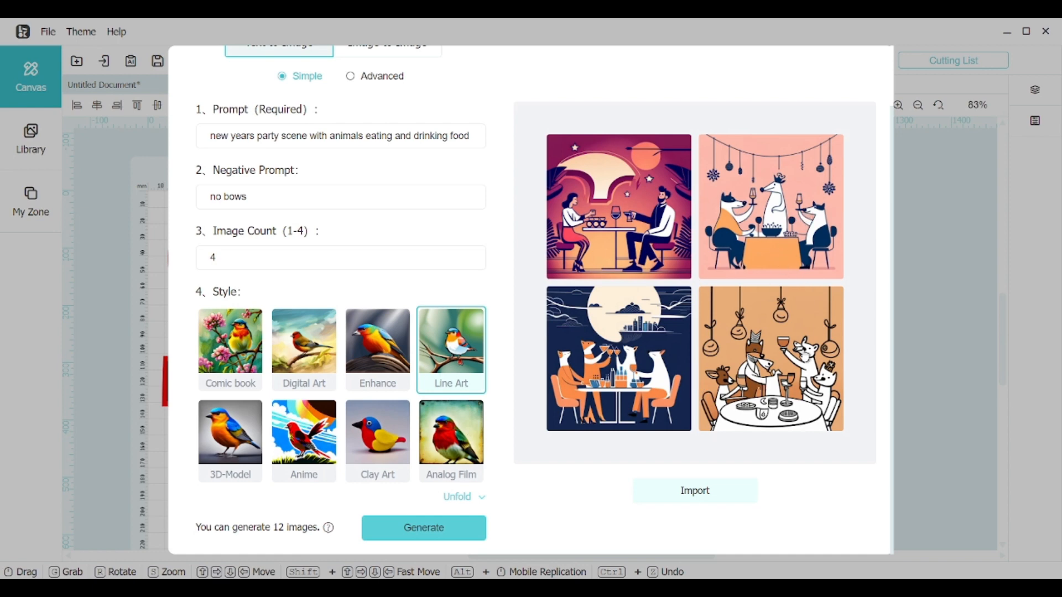
pyautogui.click(771, 360)
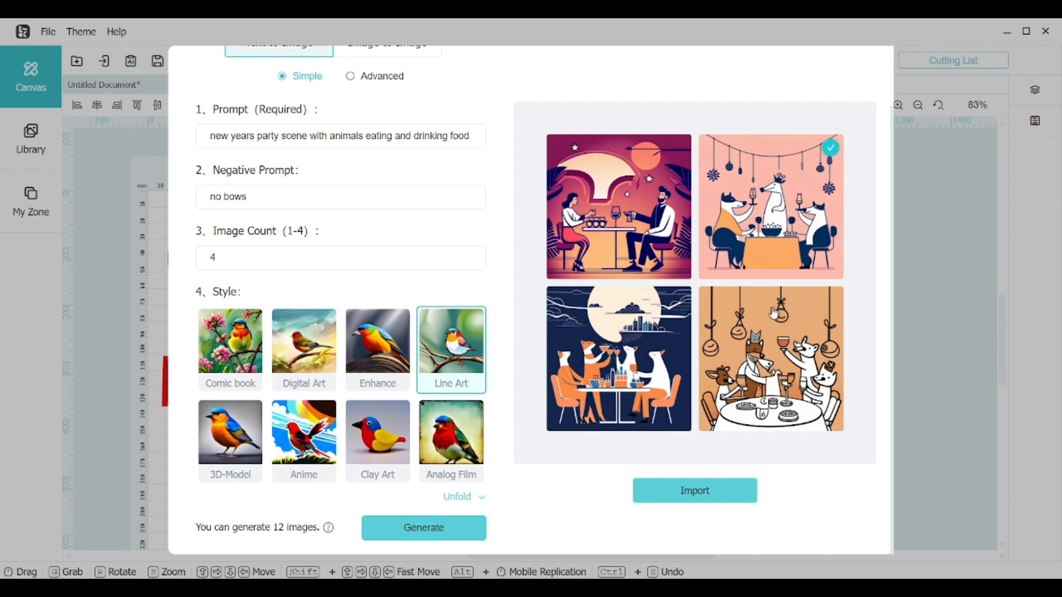
pyautogui.moveTo(690, 338)
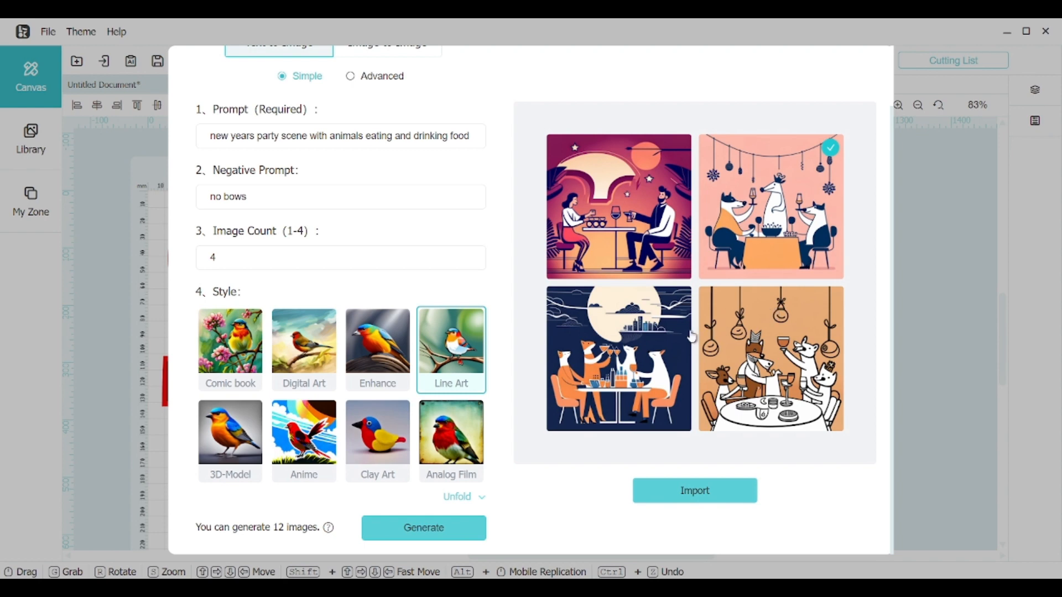
pyautogui.moveTo(328, 528)
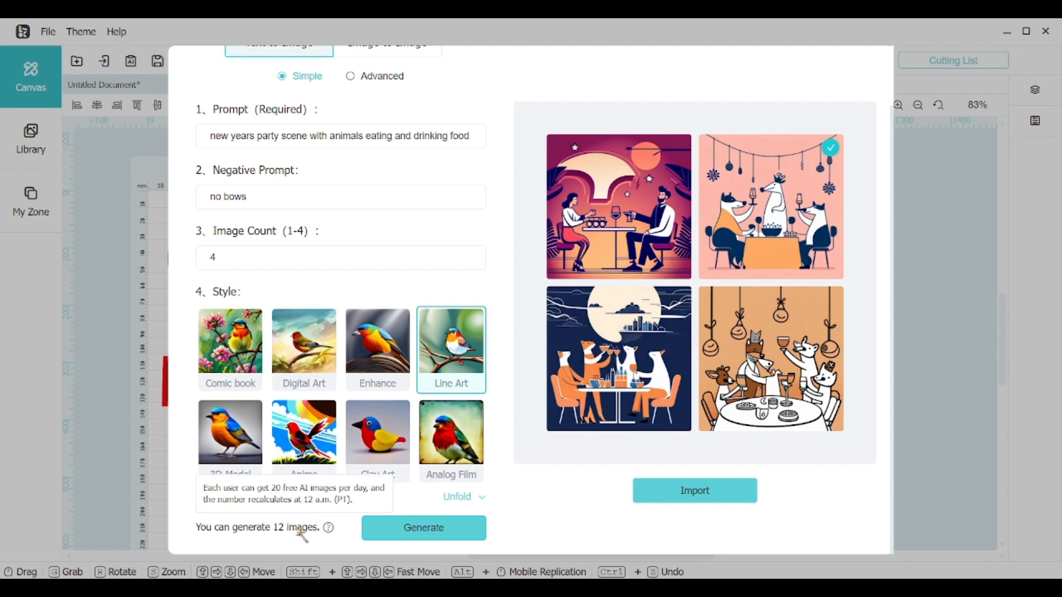
pyautogui.moveTo(758, 346)
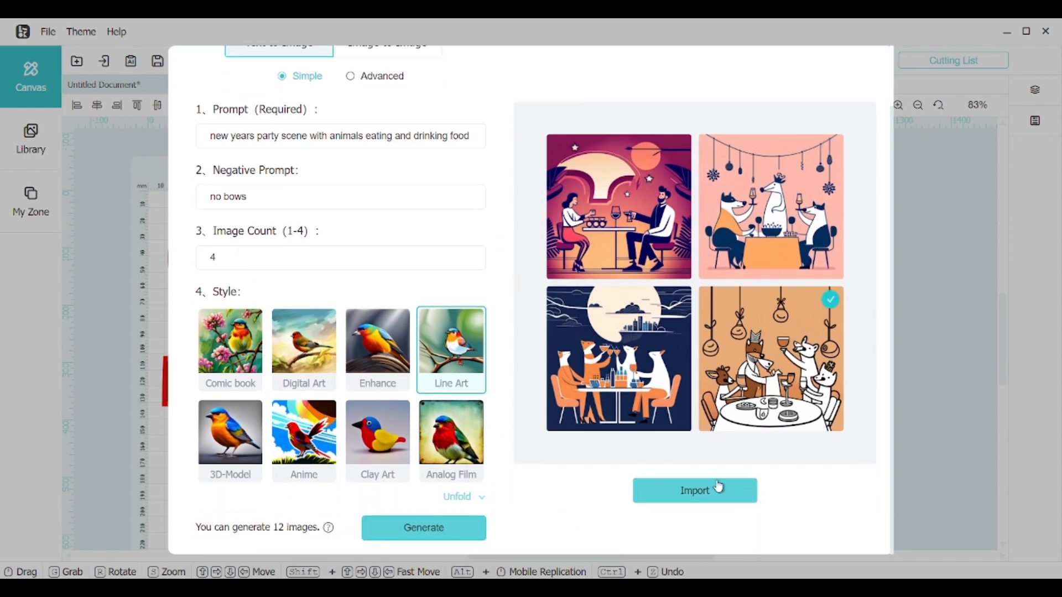
# Import the orange round-table party scene onto the canvas as a 93 mm square
pyautogui.click(695, 491)
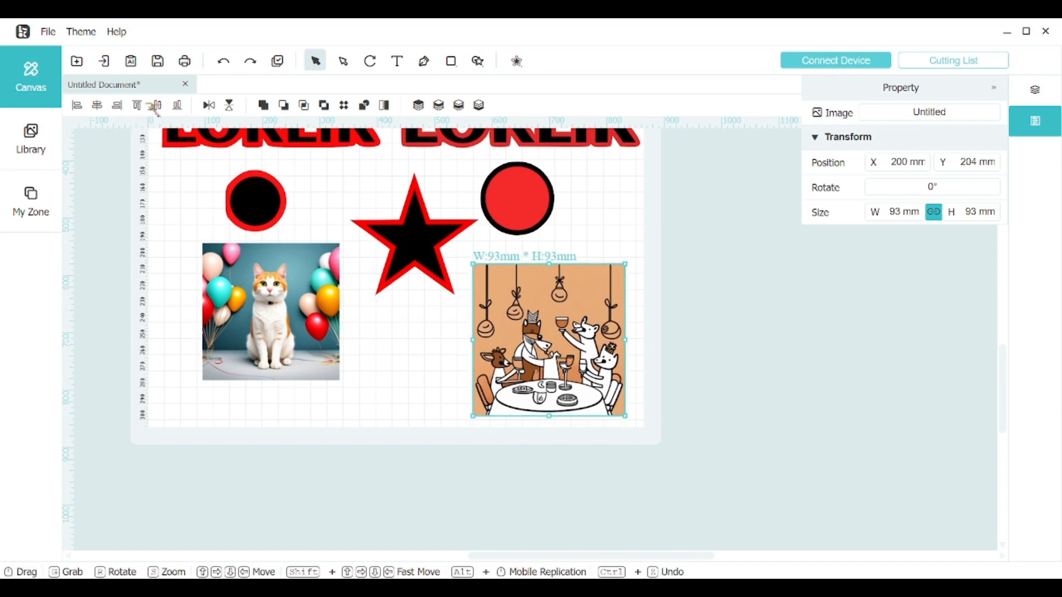
pyautogui.moveTo(249, 61)
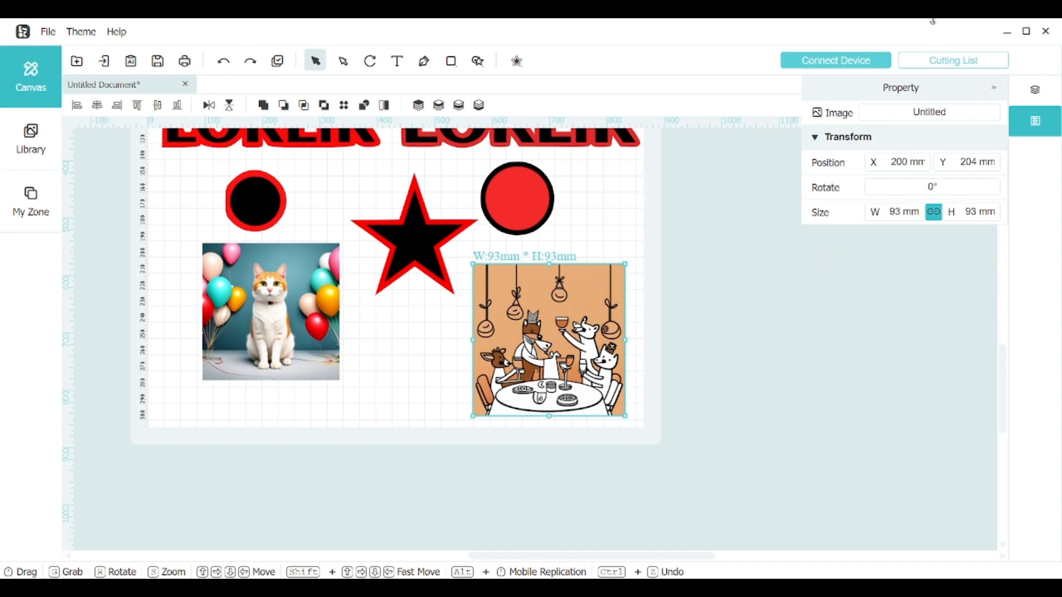
pyautogui.click(30, 201)
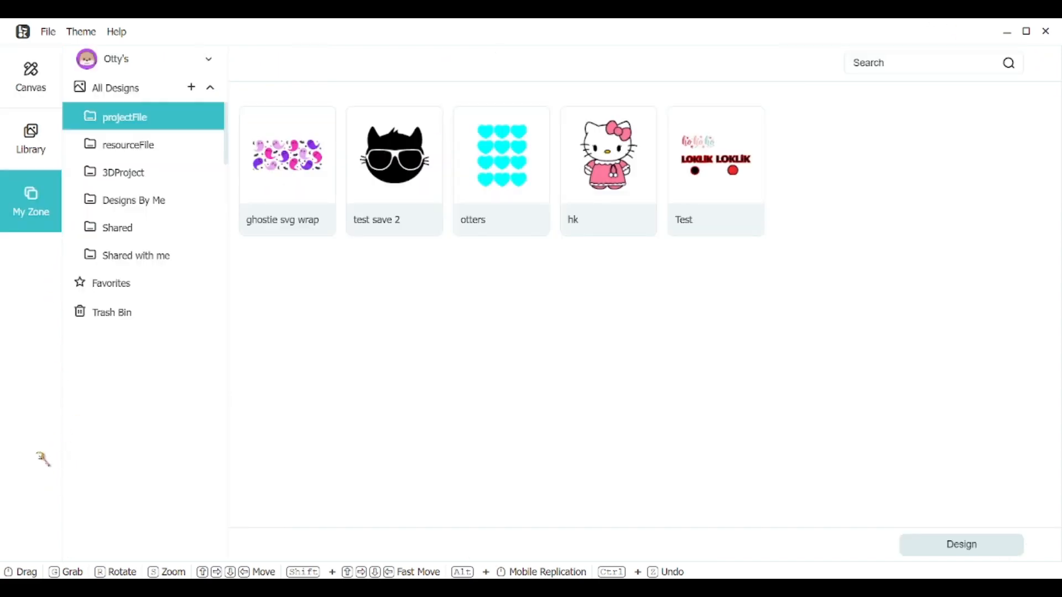
pyautogui.doubleClick(715, 155)
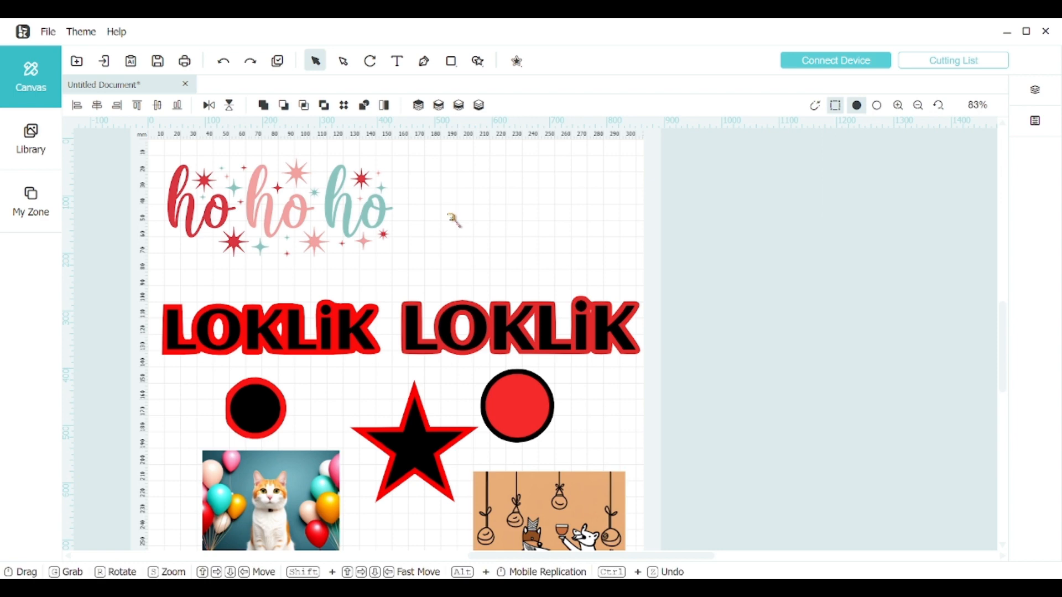
pyautogui.moveTo(454, 226)
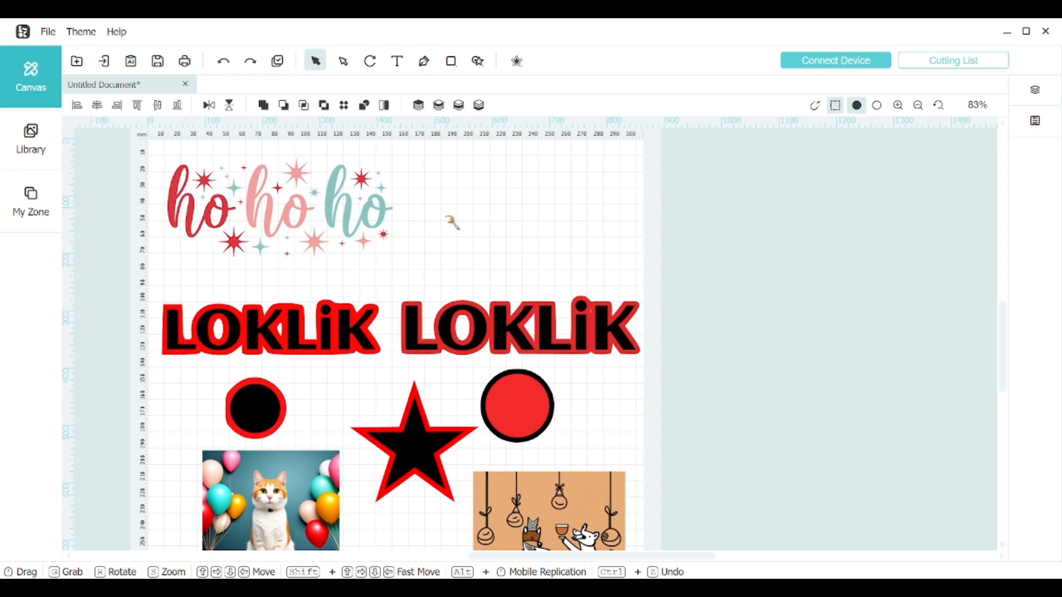
pyautogui.moveTo(475, 253)
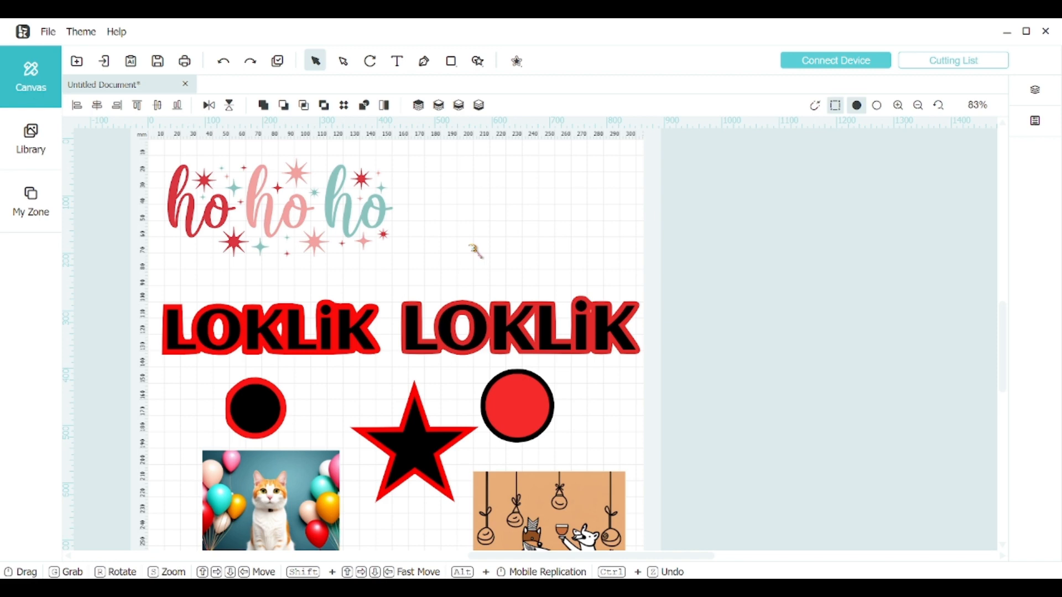
pyautogui.moveTo(470, 254)
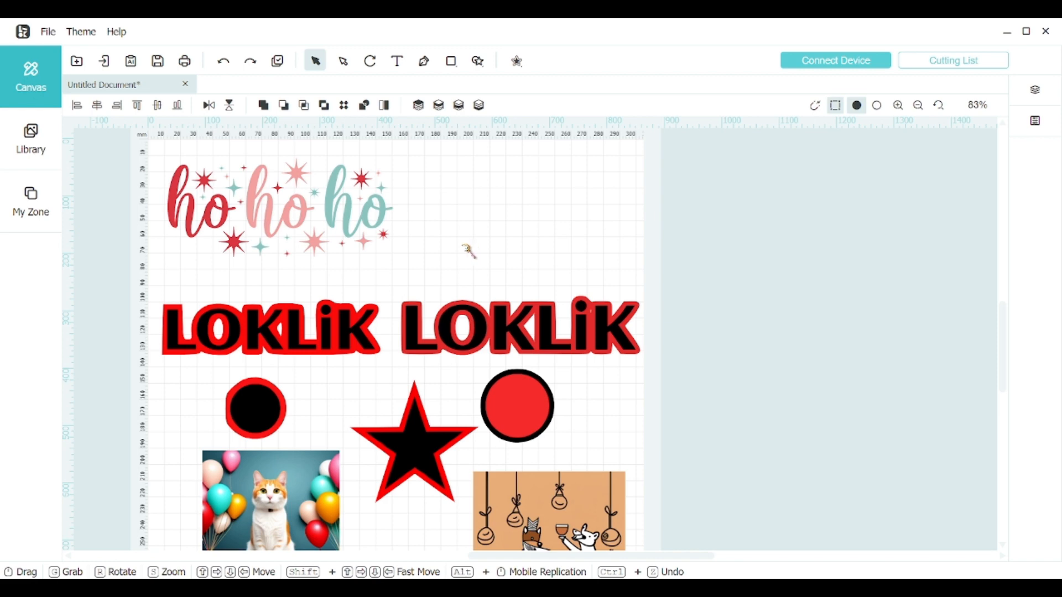
# Switch to Untitled Document 2 to show the black star's Crafter blade cut settings
pyautogui.click(116, 31)
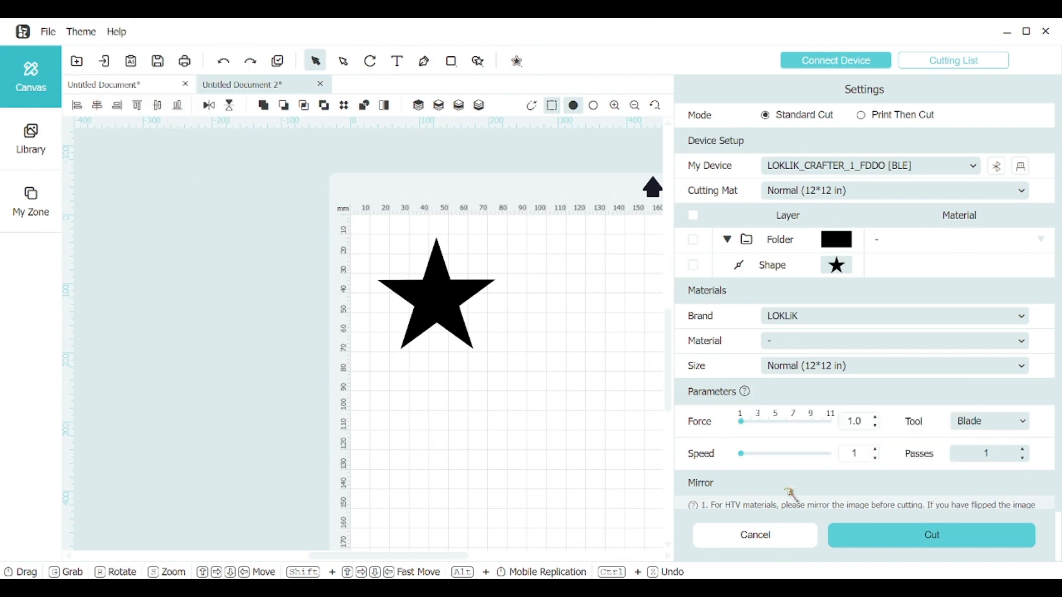
pyautogui.click(117, 31)
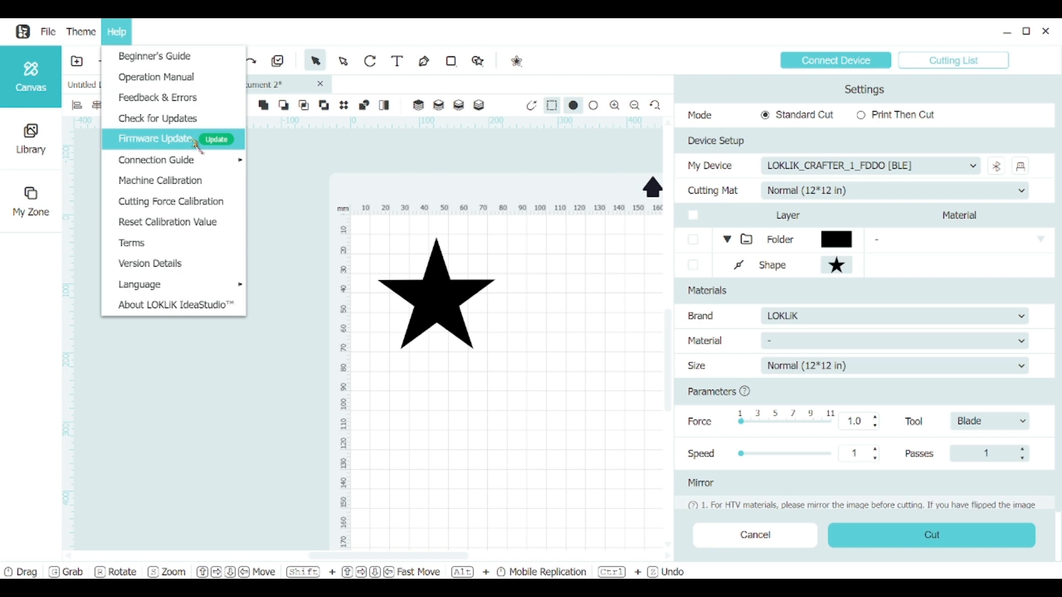
pyautogui.moveTo(180, 149)
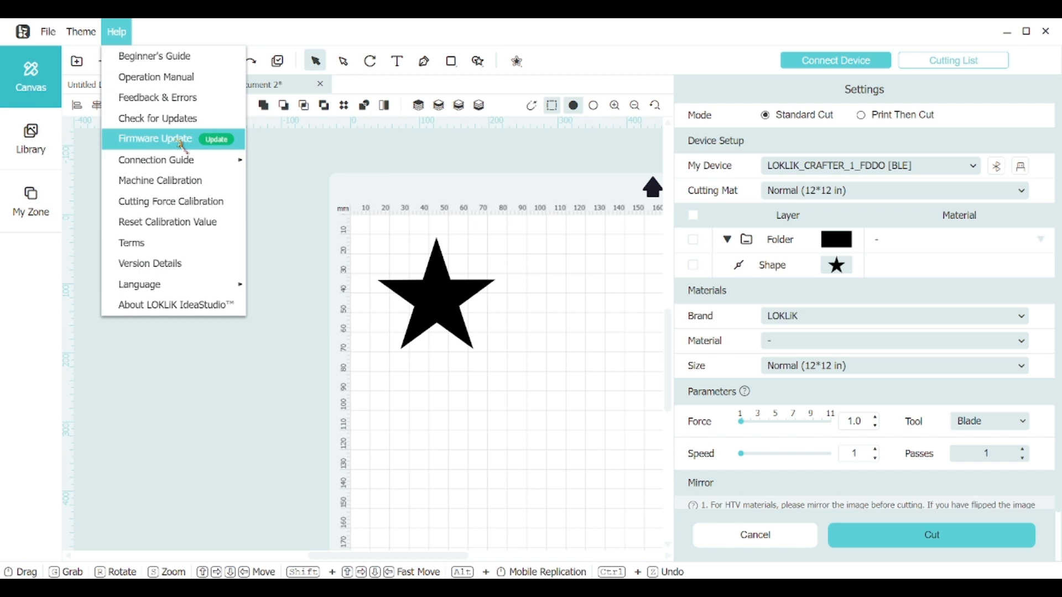
# Open Help > Firmware Update, showing latest firmware version v0008
pyautogui.click(153, 138)
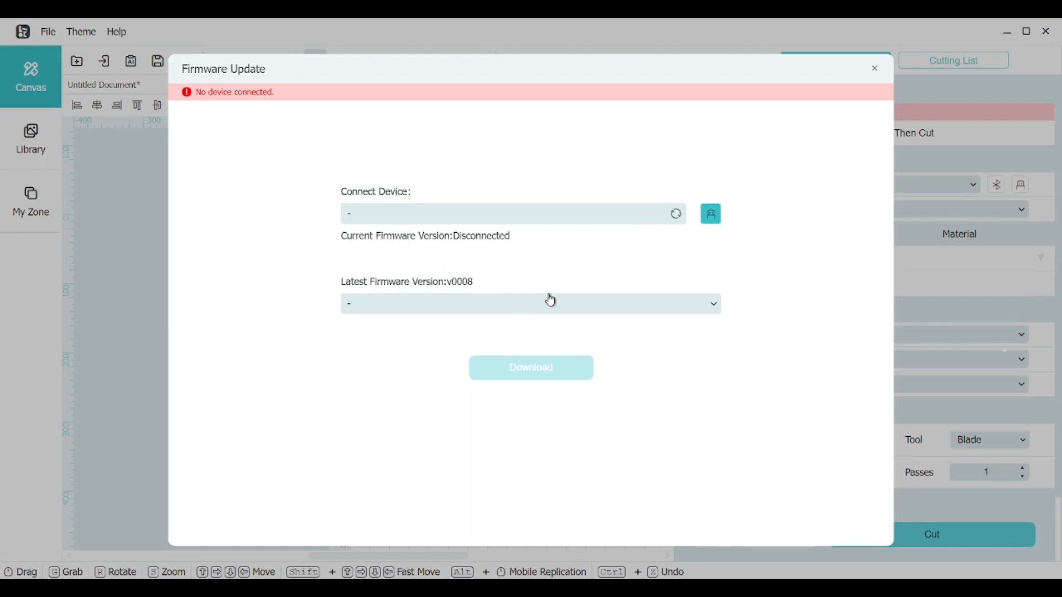
pyautogui.moveTo(642, 228)
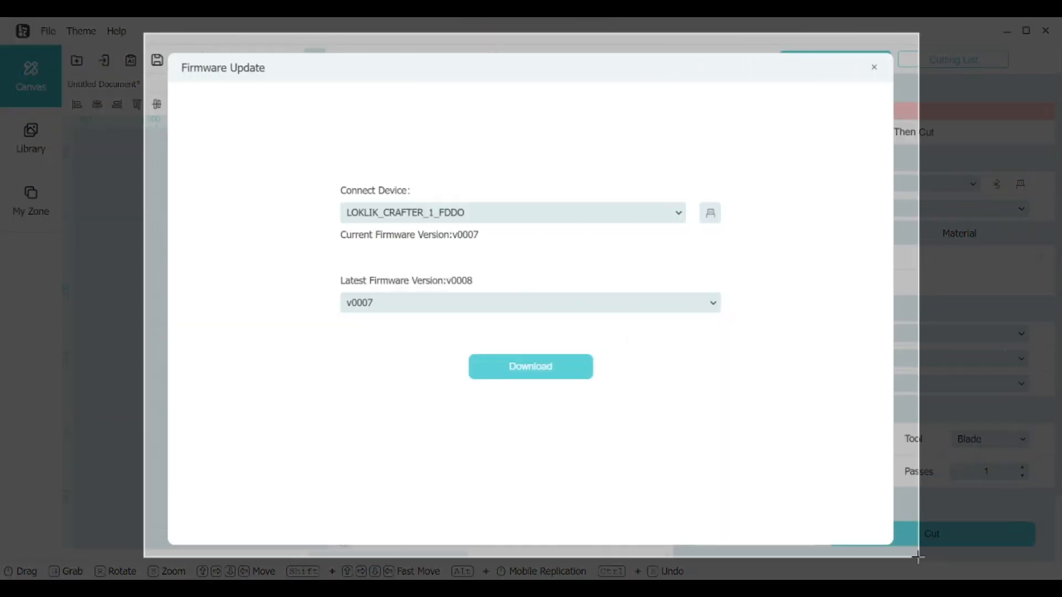
pyautogui.moveTo(577, 379)
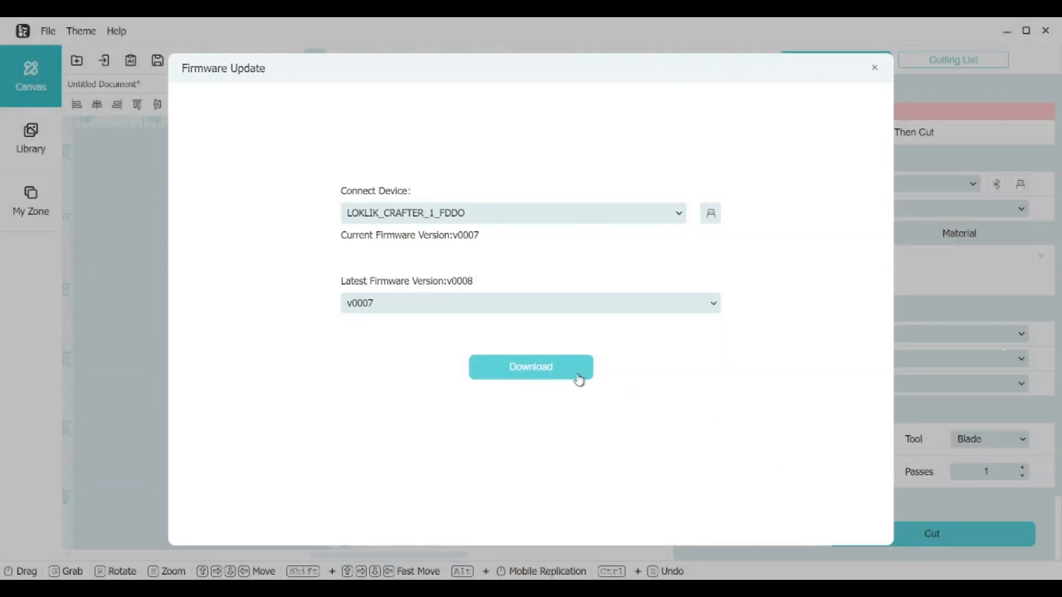
# Try downloading v0007 for the connected Crafter, then open the firmware version list
pyautogui.click(530, 366)
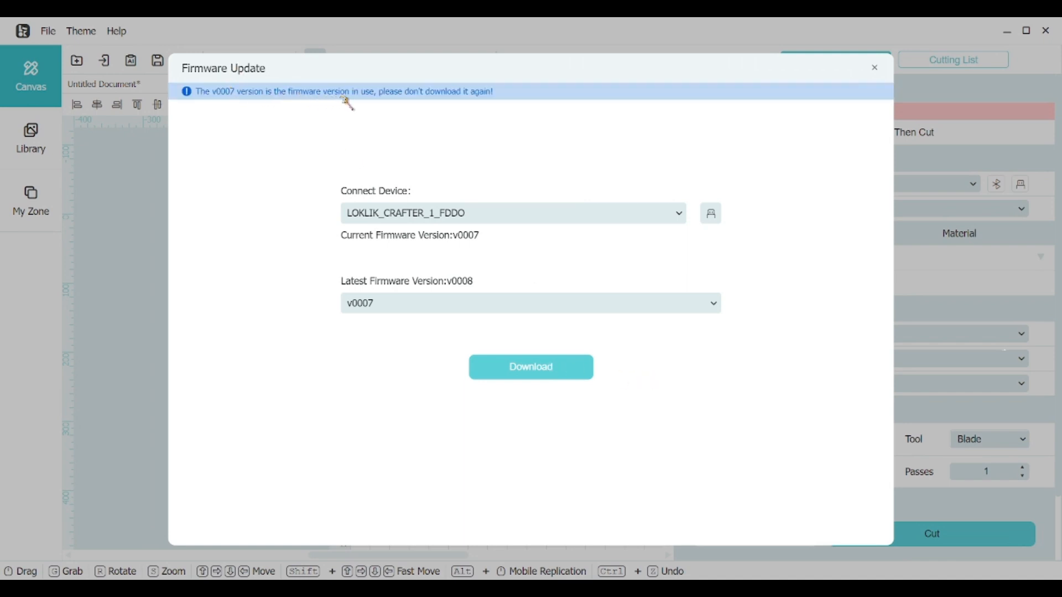
pyautogui.moveTo(563, 275)
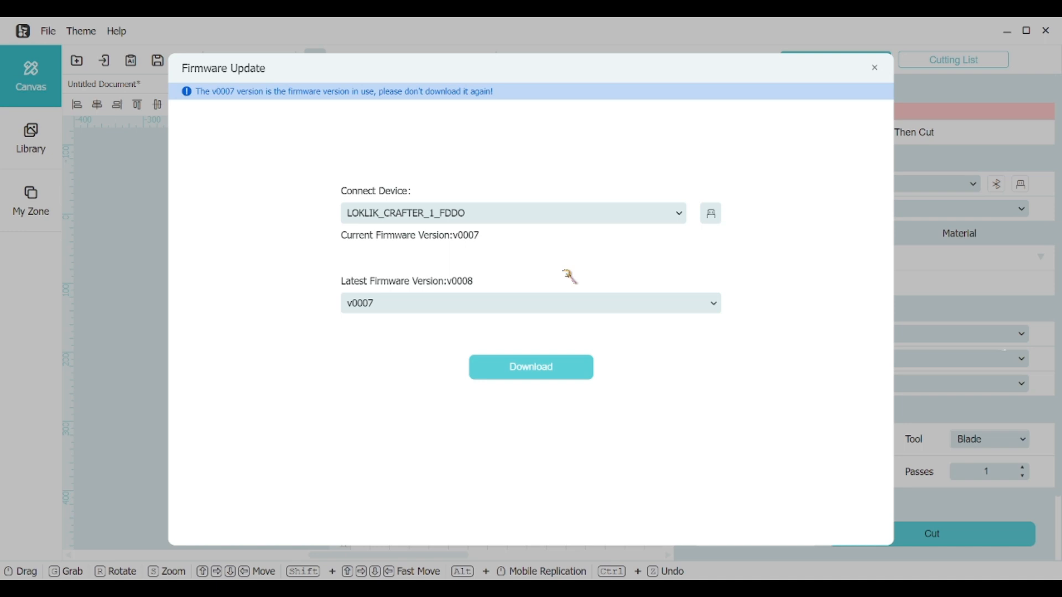
pyautogui.moveTo(566, 360)
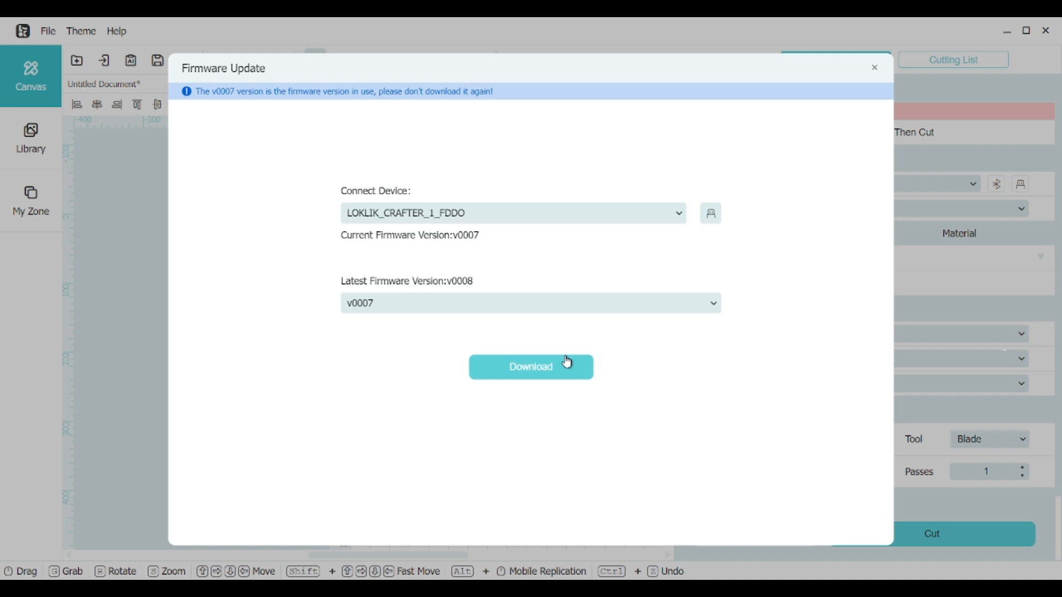
pyautogui.moveTo(479, 293)
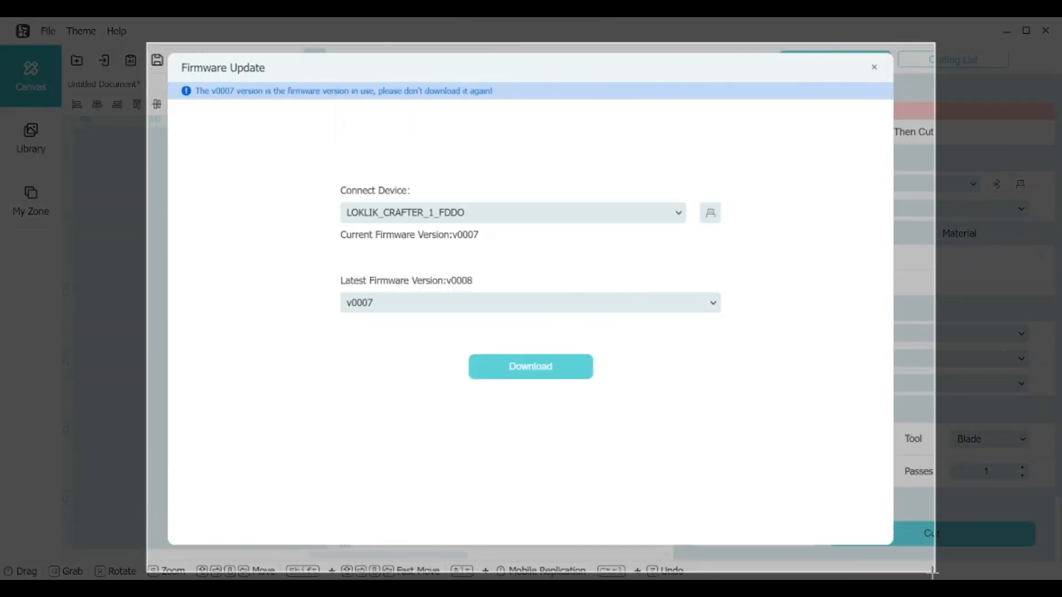
pyautogui.moveTo(534, 368)
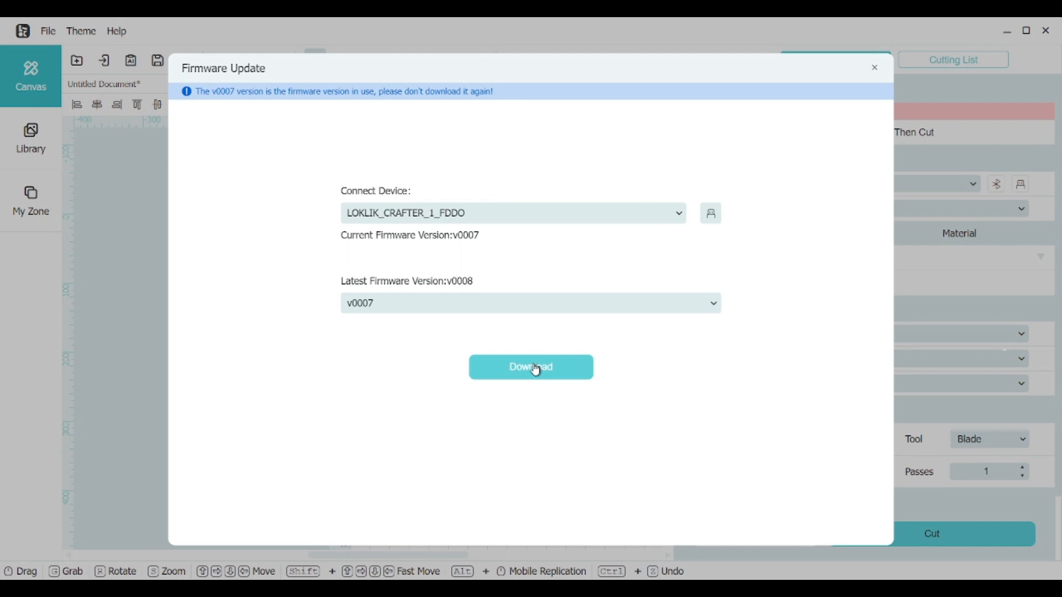
pyautogui.click(530, 303)
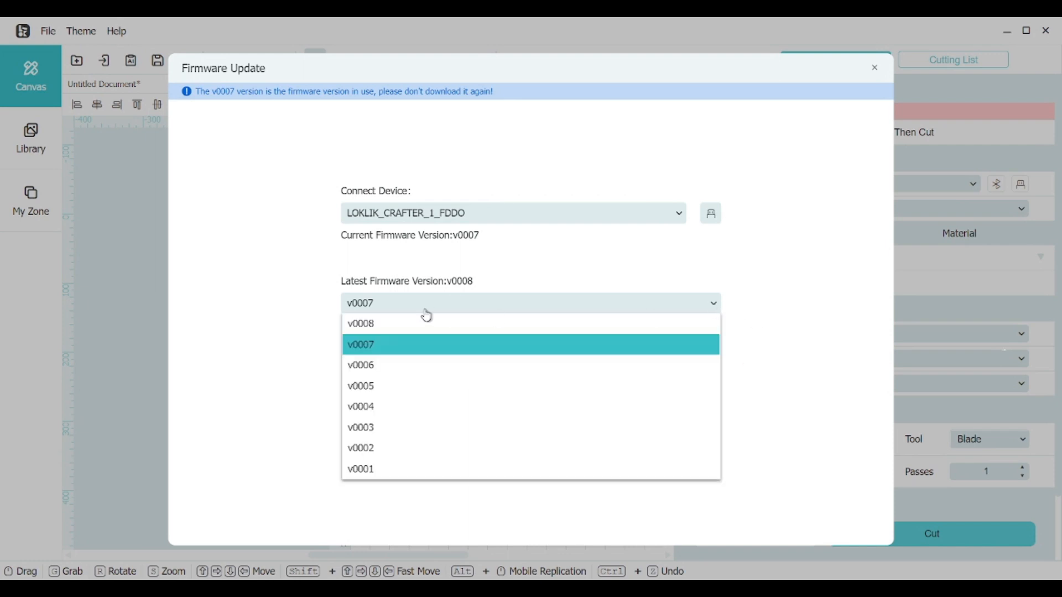
# Download firmware v0008 and continue to step one of the update instructions
pyautogui.click(360, 323)
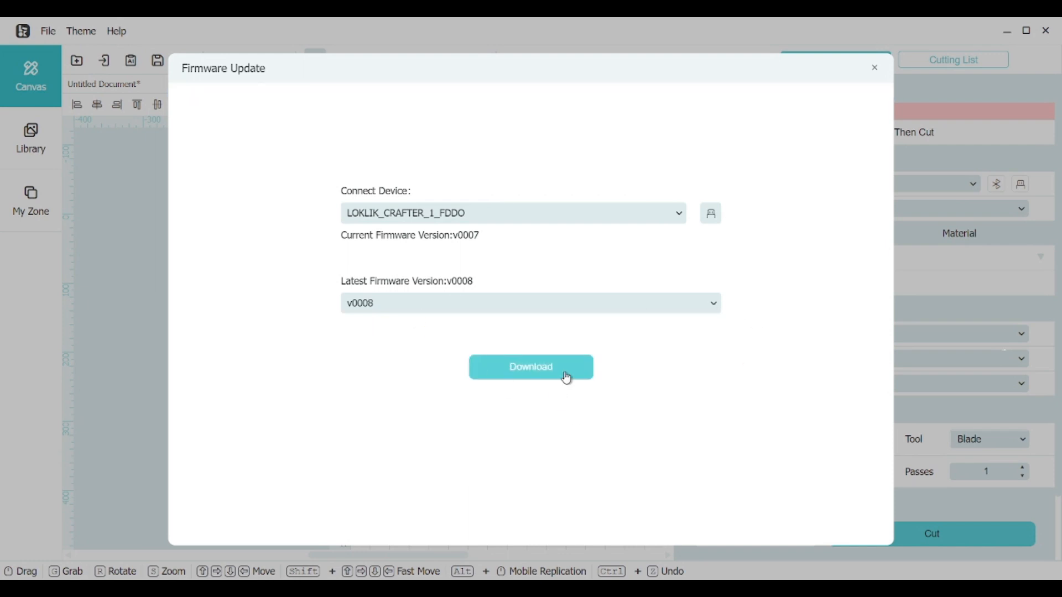
pyautogui.click(531, 367)
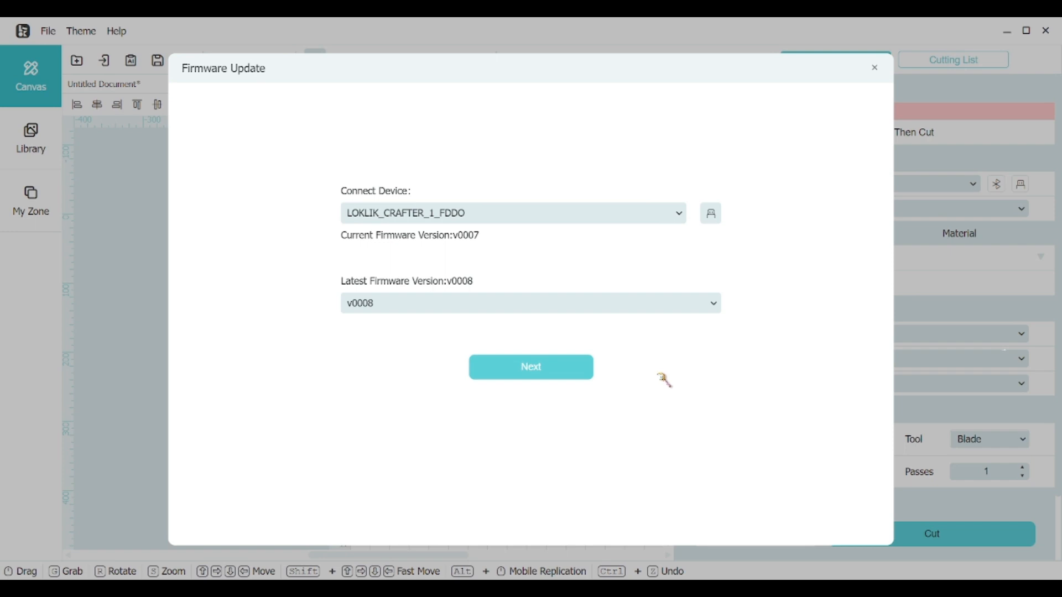
pyautogui.click(531, 367)
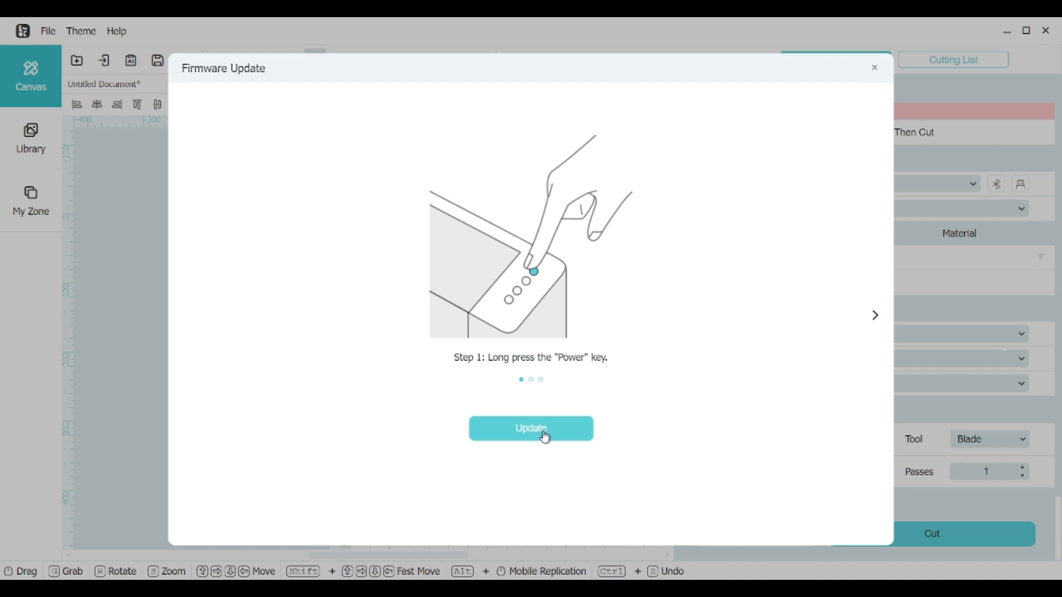
# Start the v0008 install on the Crafter and advance the instructions to Step 3
pyautogui.click(540, 428)
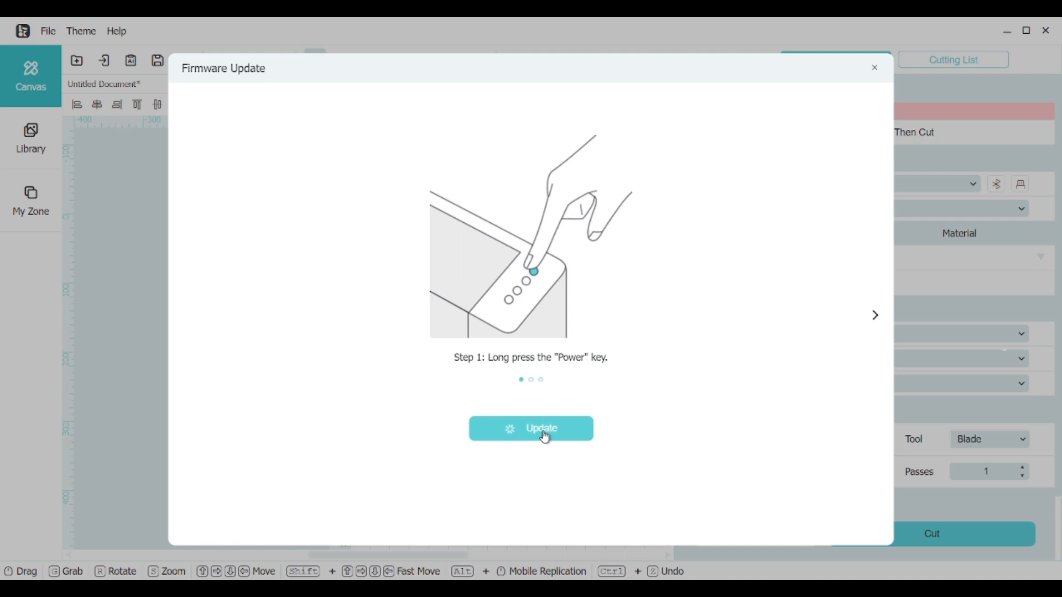
pyautogui.click(541, 429)
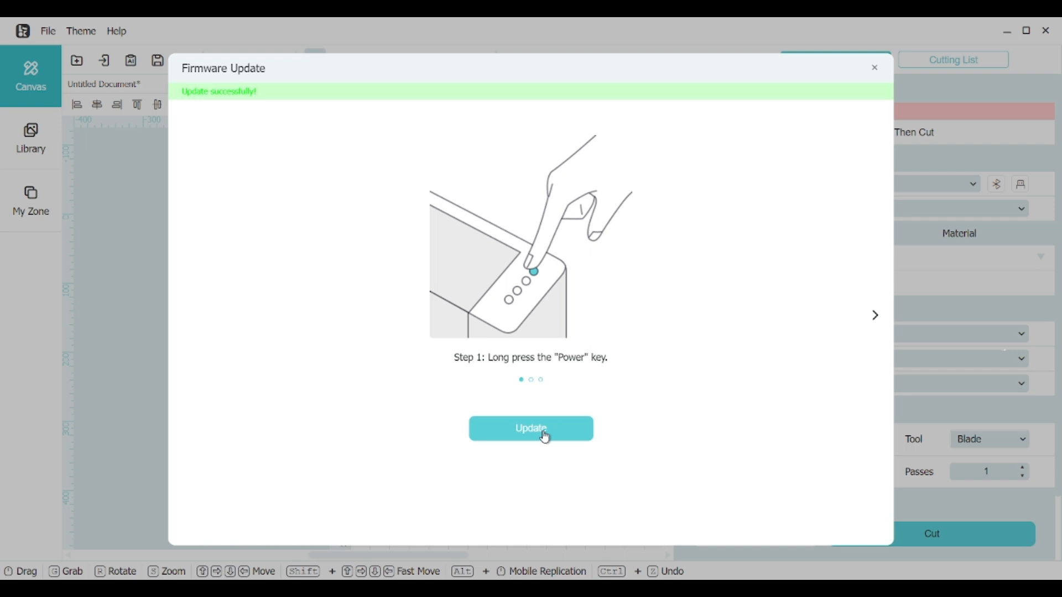
pyautogui.moveTo(668, 394)
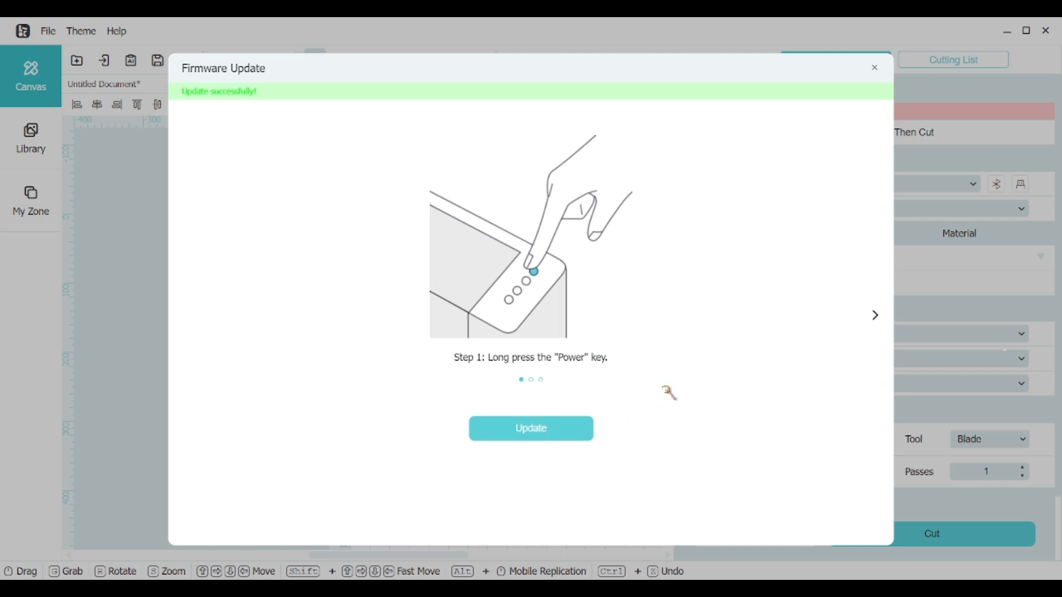
pyautogui.moveTo(874, 313)
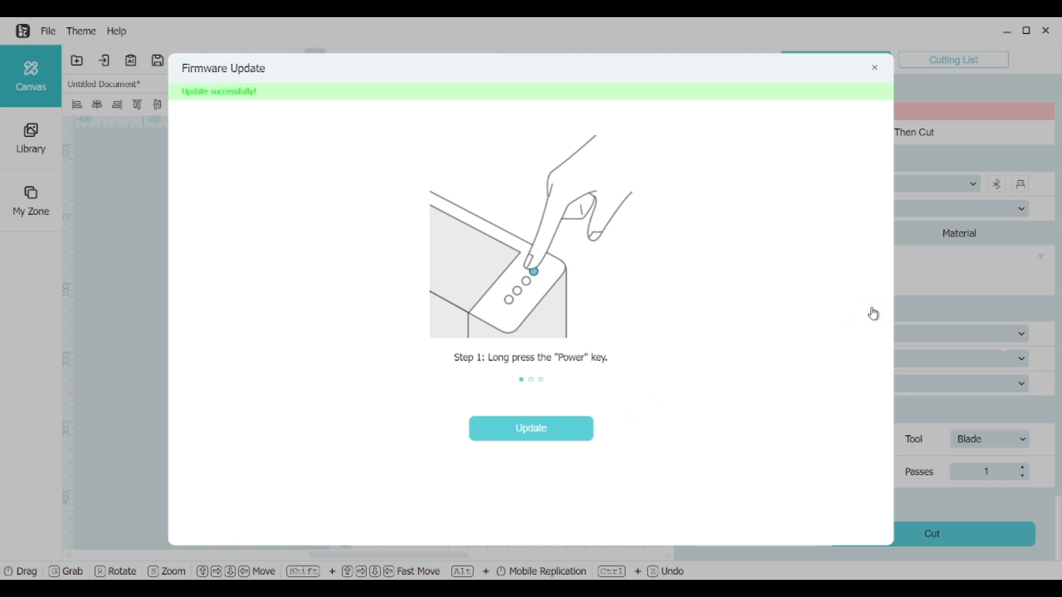
pyautogui.click(872, 317)
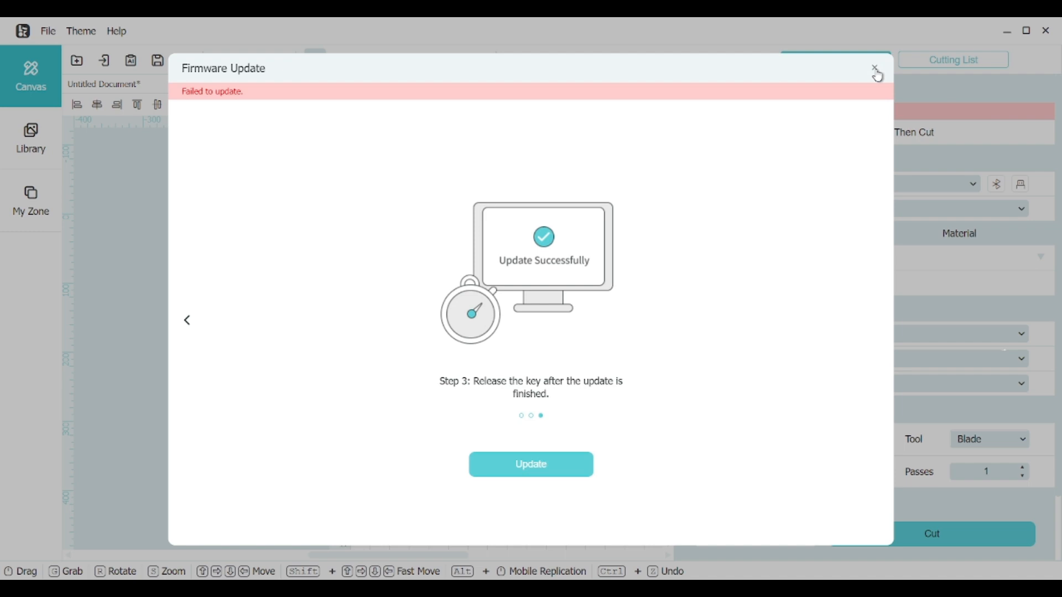
# Close the Firmware Update dialog and refresh the app after the system error
pyautogui.click(873, 68)
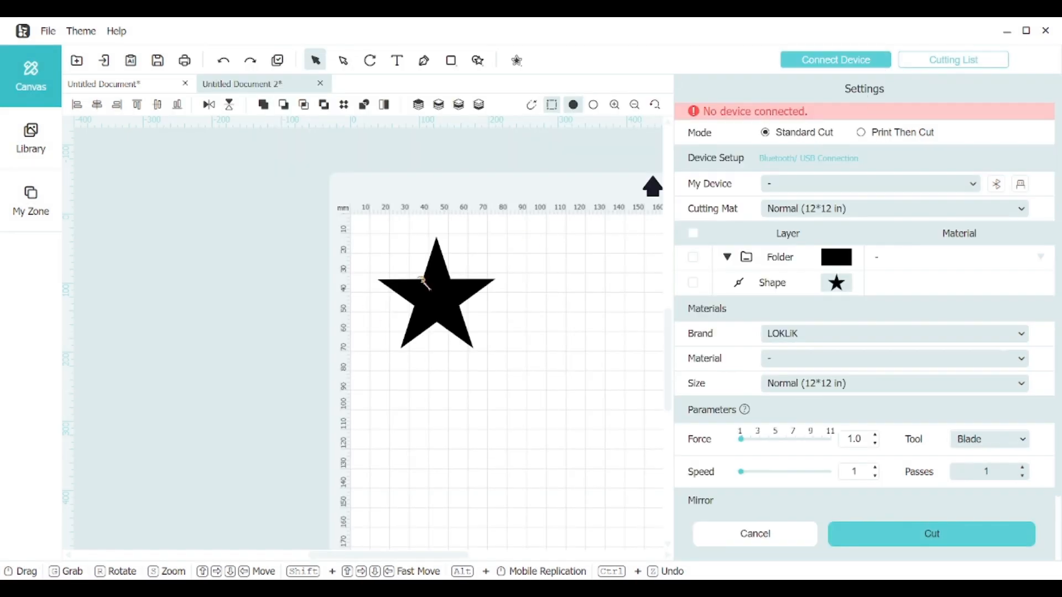
pyautogui.moveTo(369, 316)
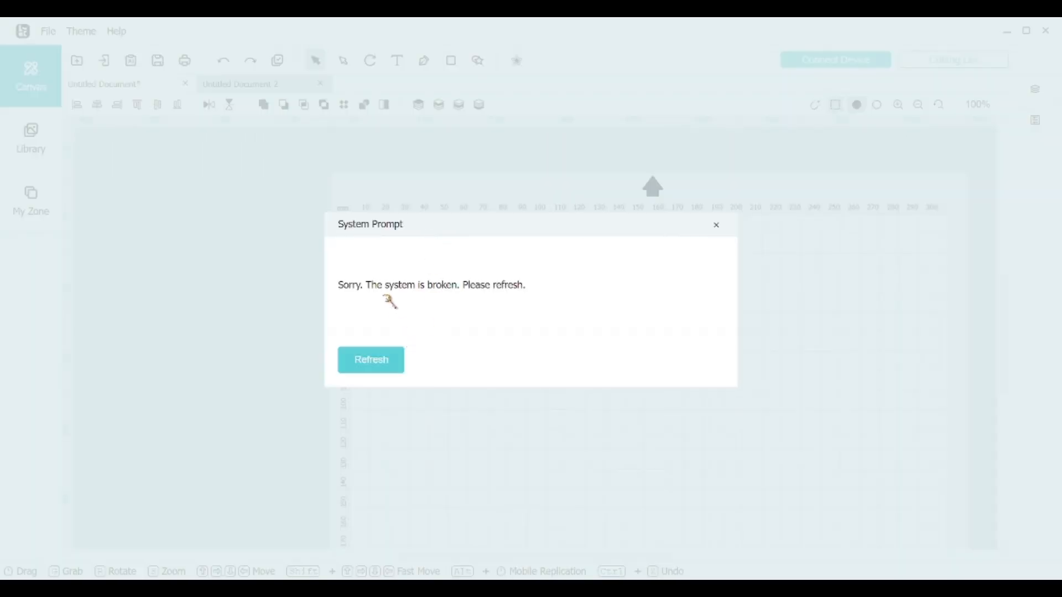
pyautogui.click(370, 359)
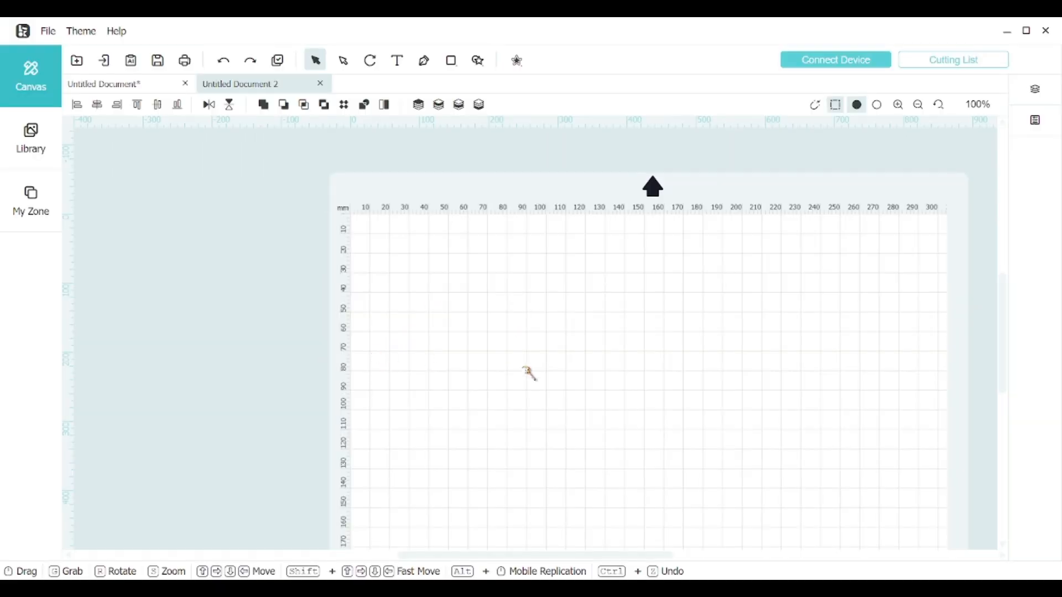
pyautogui.moveTo(316, 60)
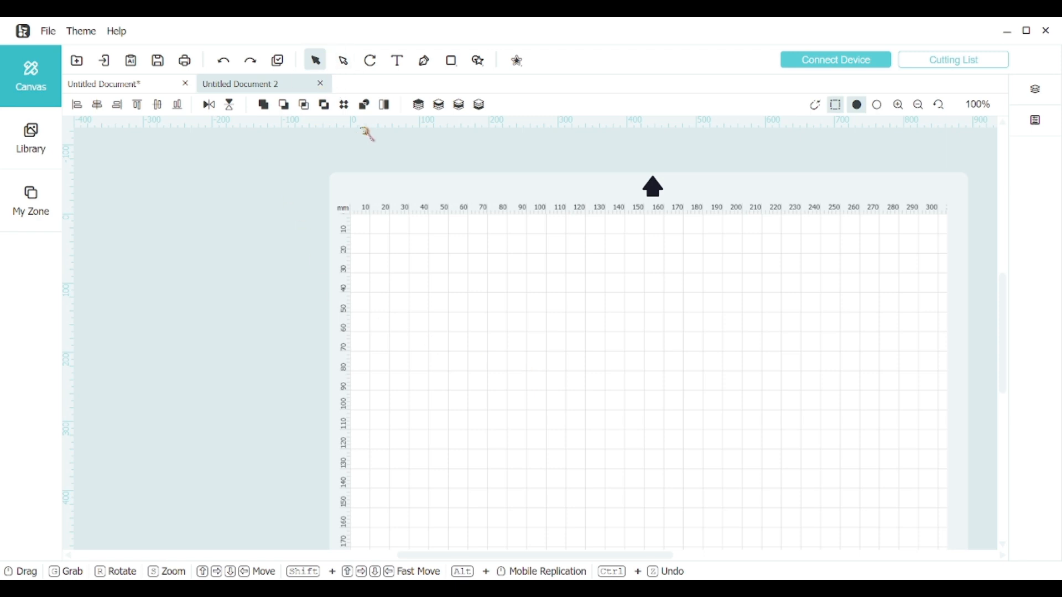
pyautogui.moveTo(144, 42)
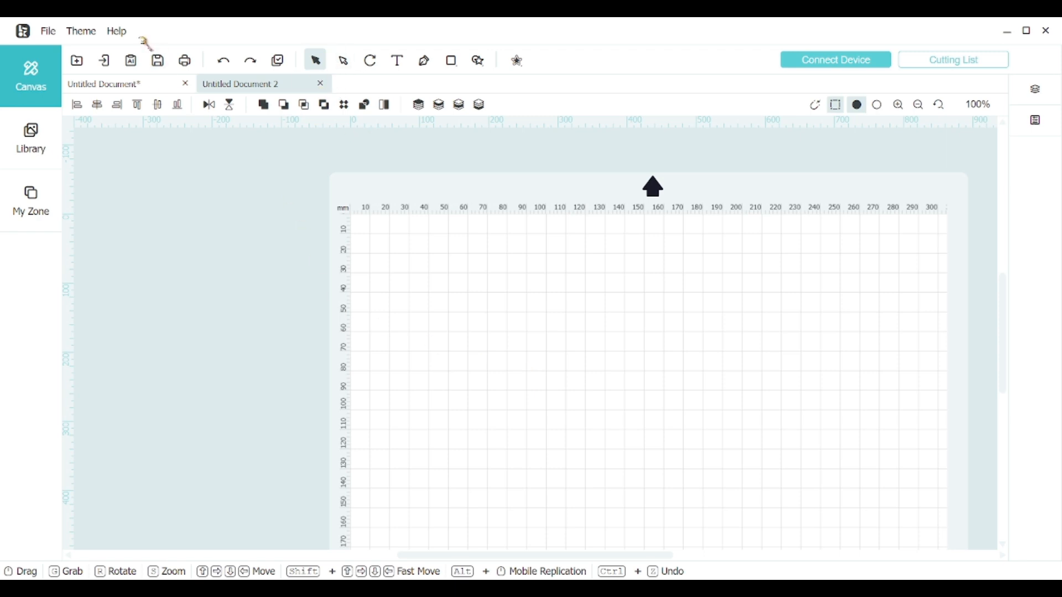
pyautogui.moveTo(1044, 81)
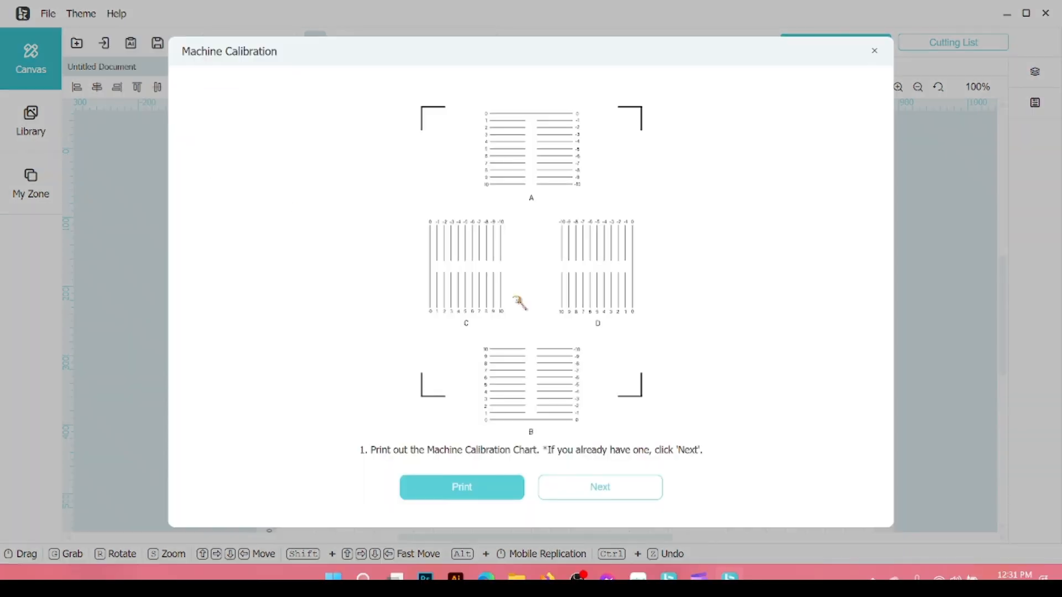
pyautogui.moveTo(426, 411)
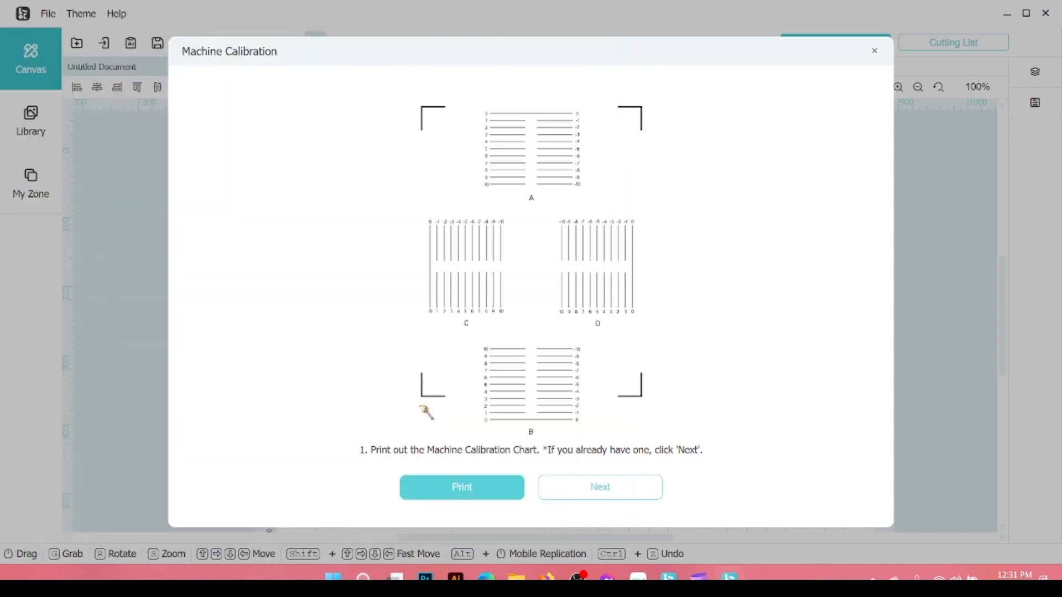
pyautogui.moveTo(571, 466)
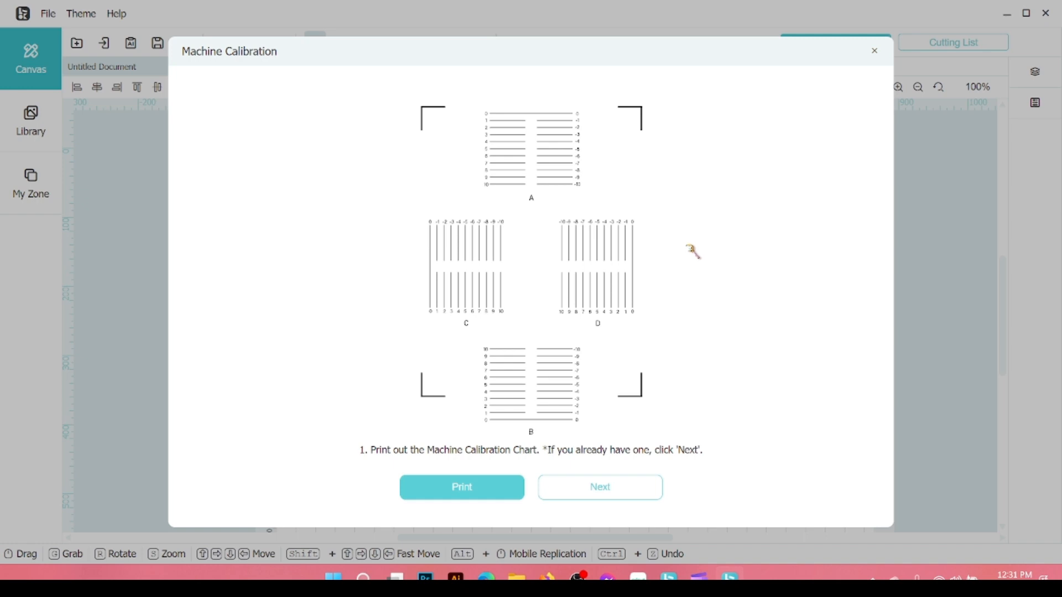
# Advance the Machine Calibration wizard past the calibration chart step
pyautogui.click(600, 488)
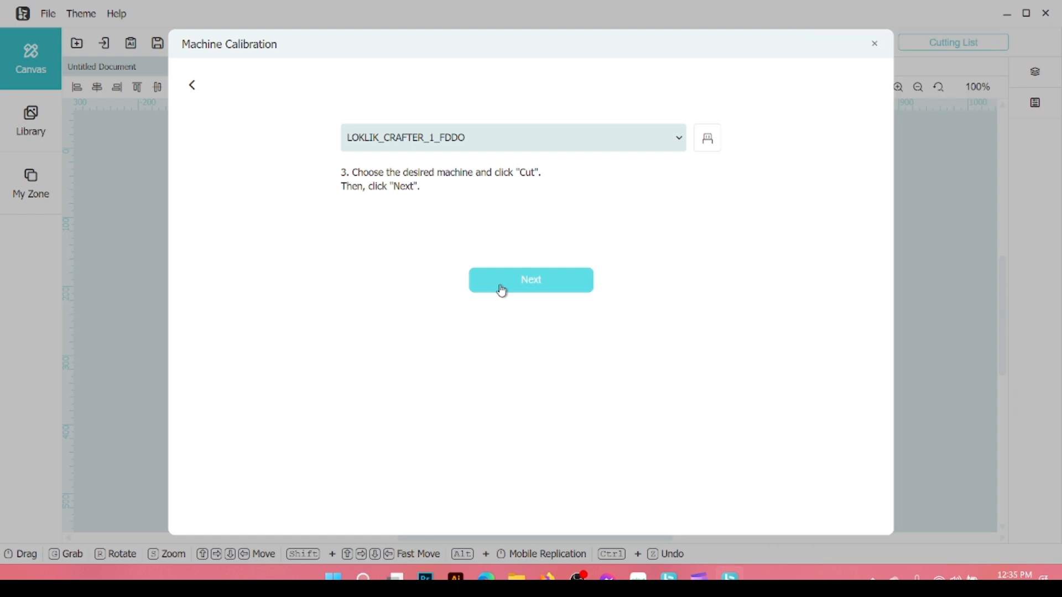
# Enter offset A as 8 and B as 10, then calibrate the cutter
pyautogui.click(531, 280)
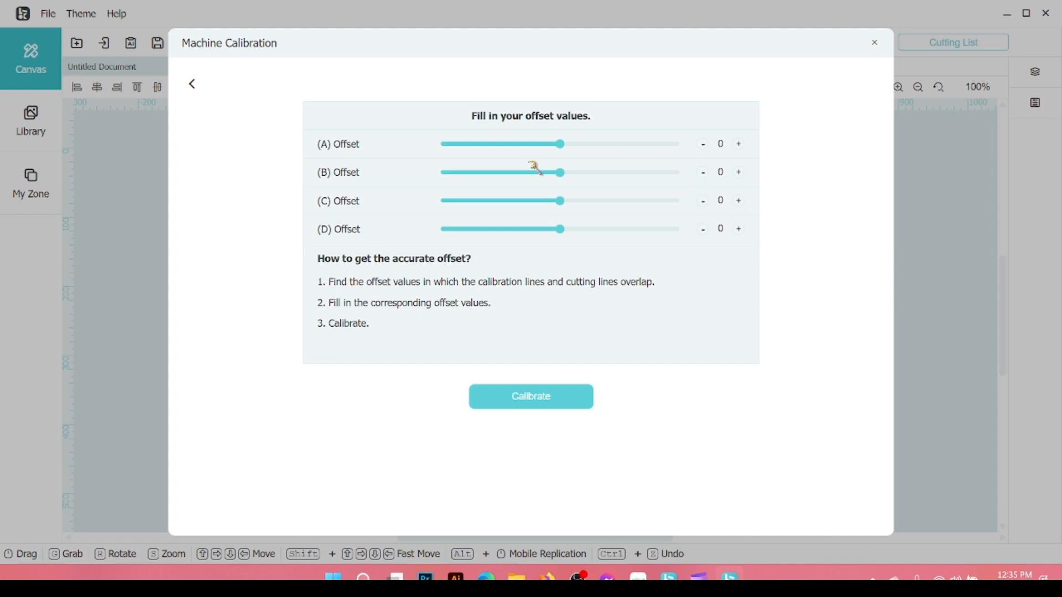
pyautogui.click(738, 144)
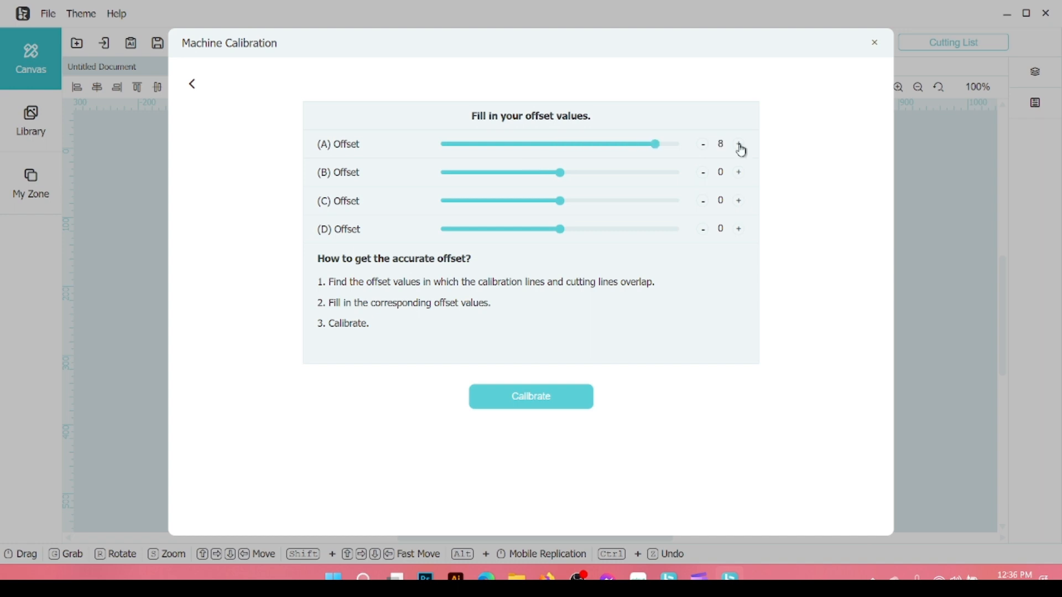
pyautogui.moveTo(362, 175)
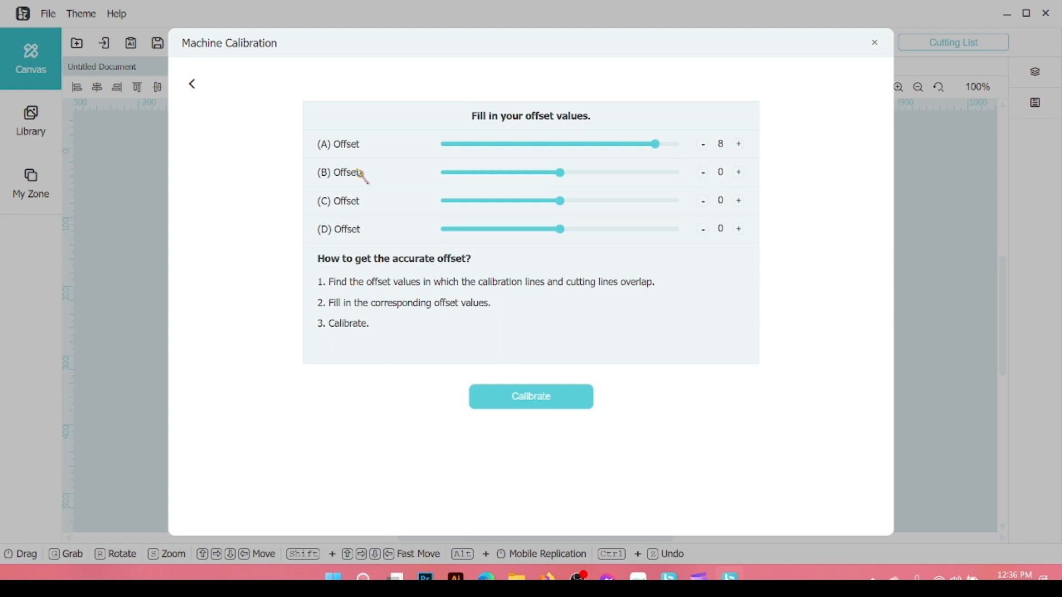
pyautogui.moveTo(560, 172); pyautogui.dragTo(679, 172)
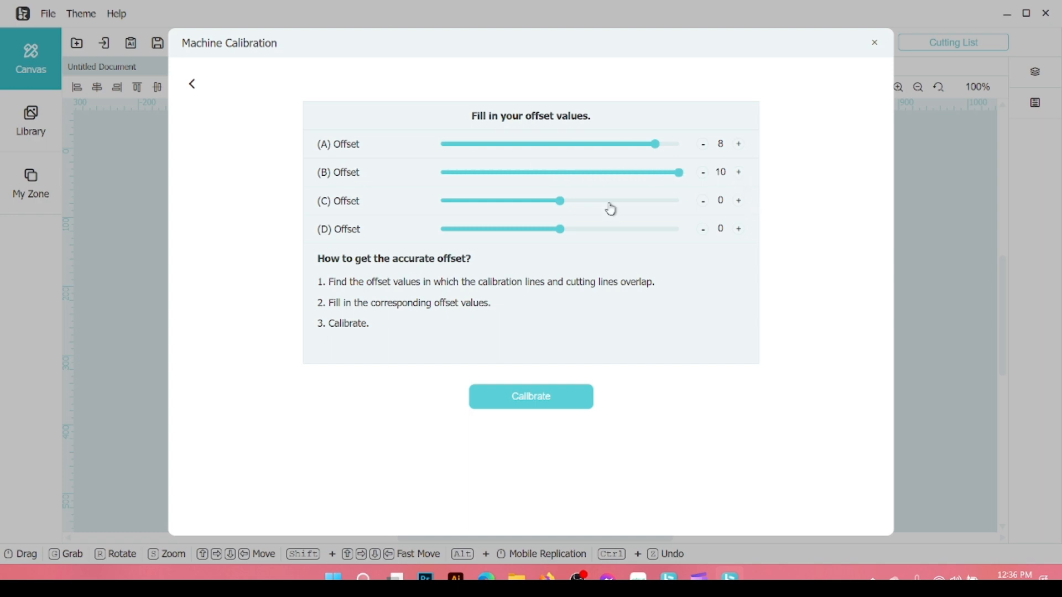
pyautogui.moveTo(566, 209)
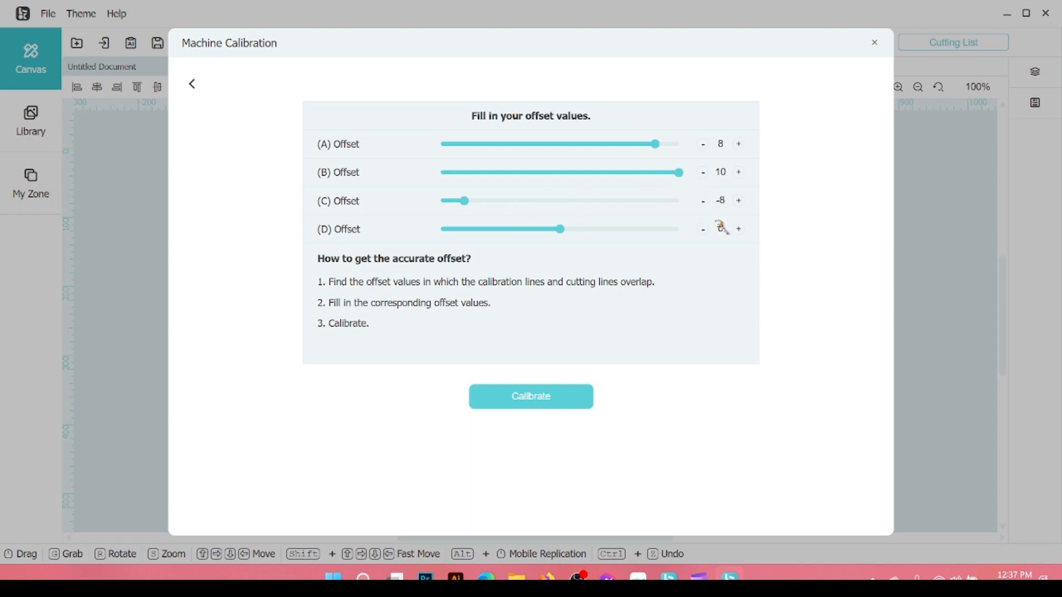
pyautogui.click(530, 397)
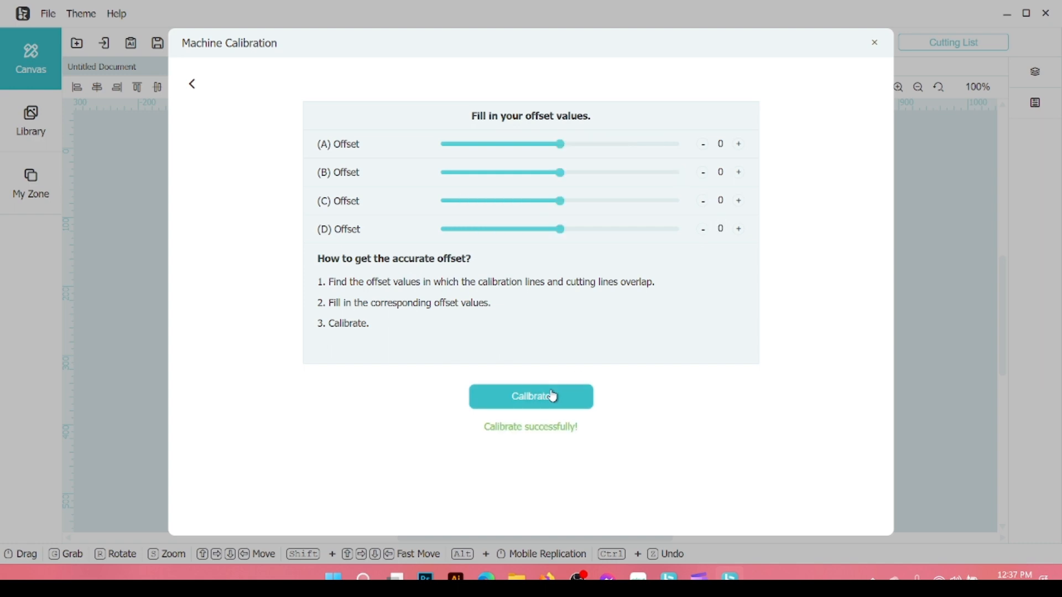
# Print the otter heart sheet, then choose Sublimation Paper (105g) and a sheet size
pyautogui.click(873, 43)
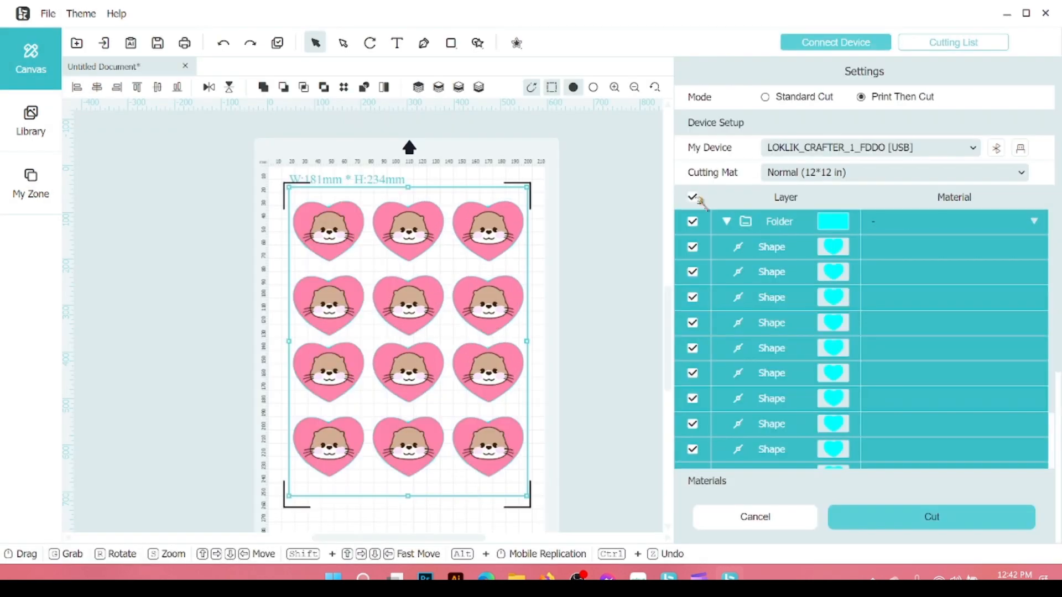
pyautogui.click(692, 197)
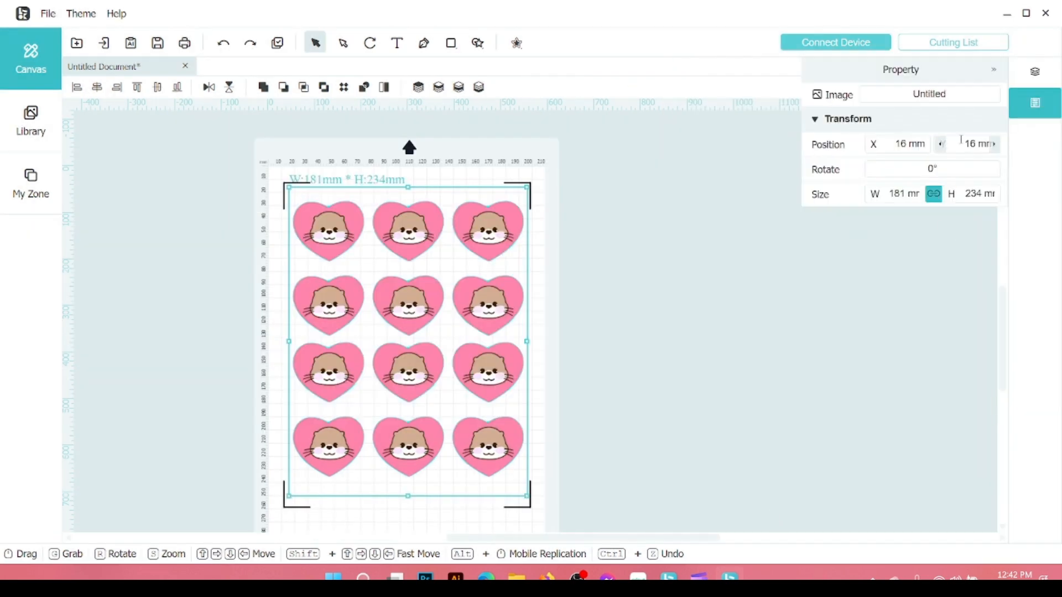
pyautogui.click(184, 42)
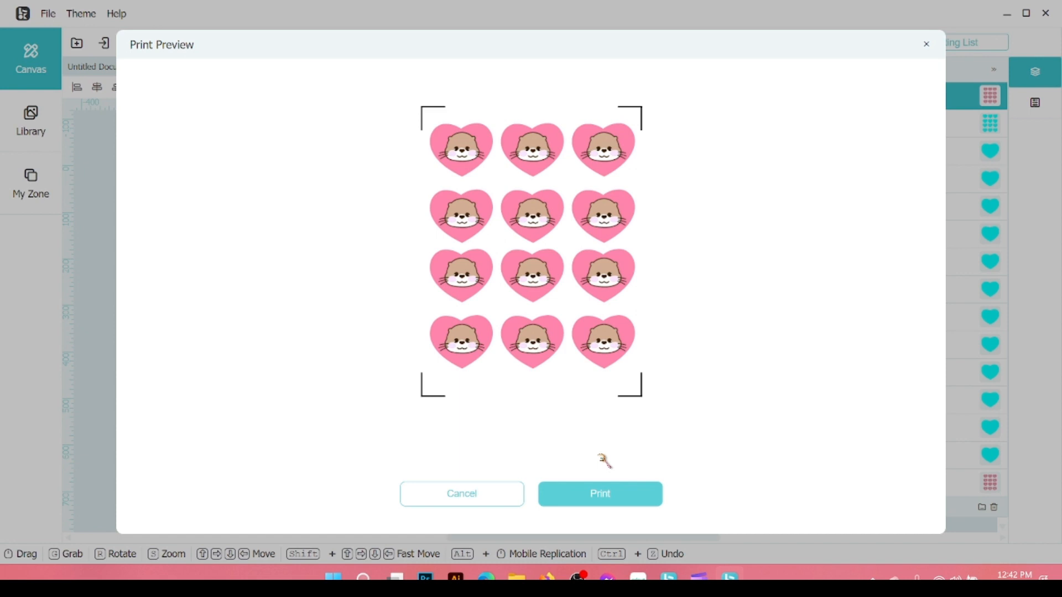
pyautogui.click(601, 494)
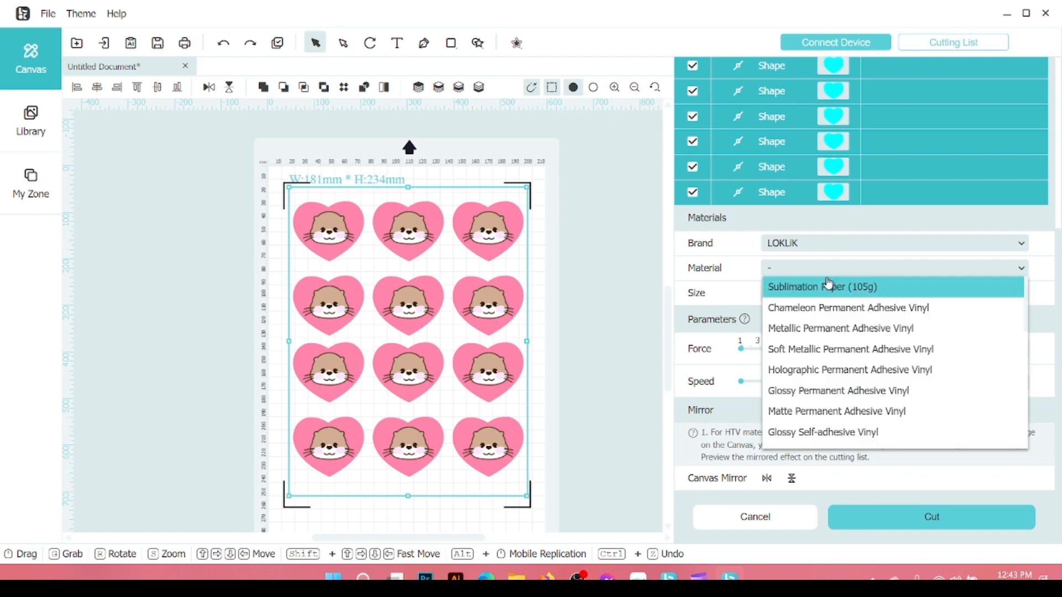
pyautogui.click(833, 287)
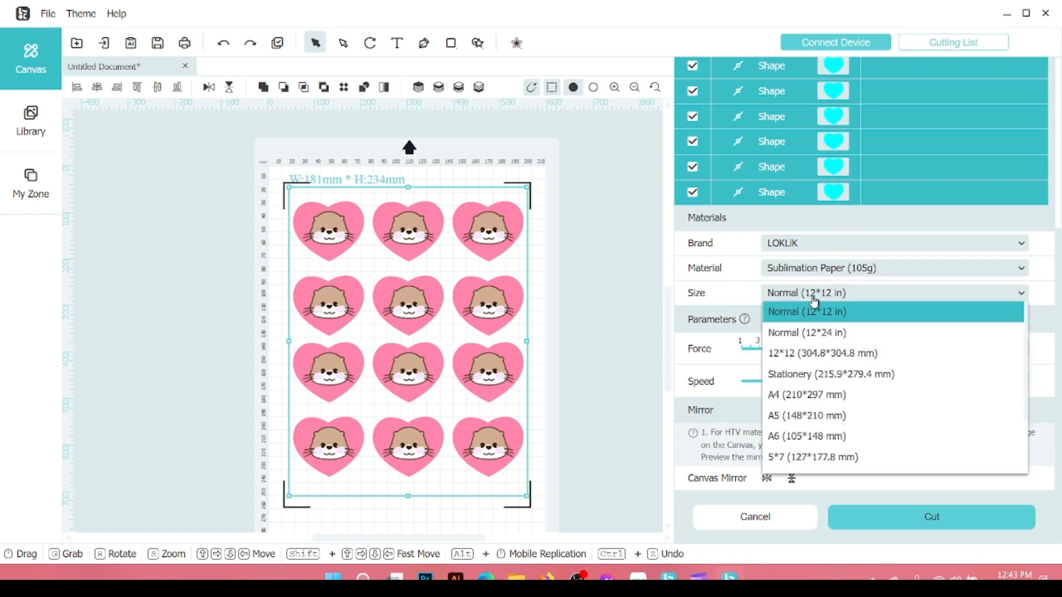
pyautogui.moveTo(837, 444)
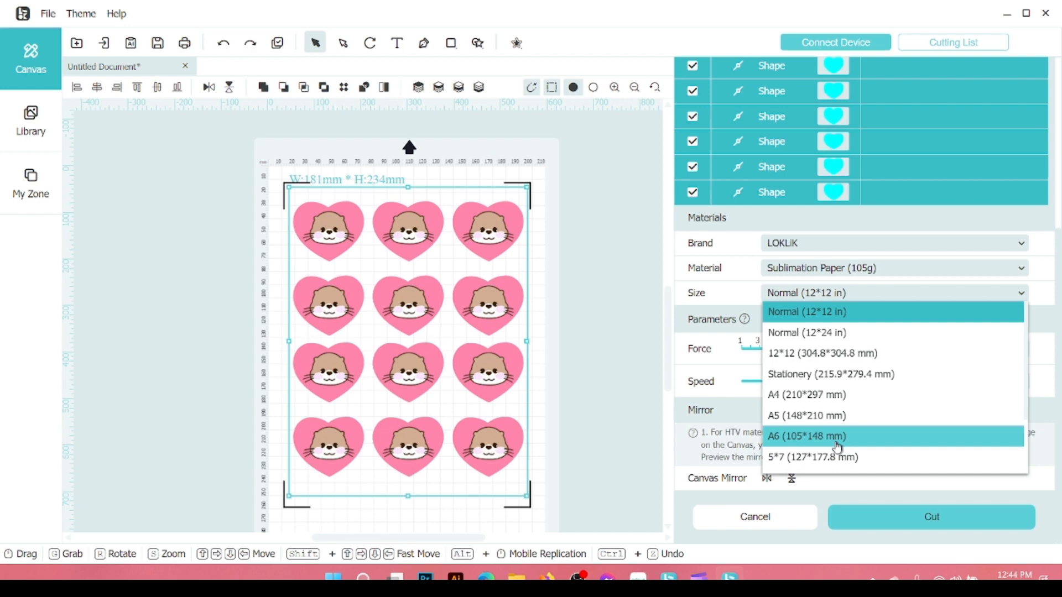
pyautogui.click(931, 517)
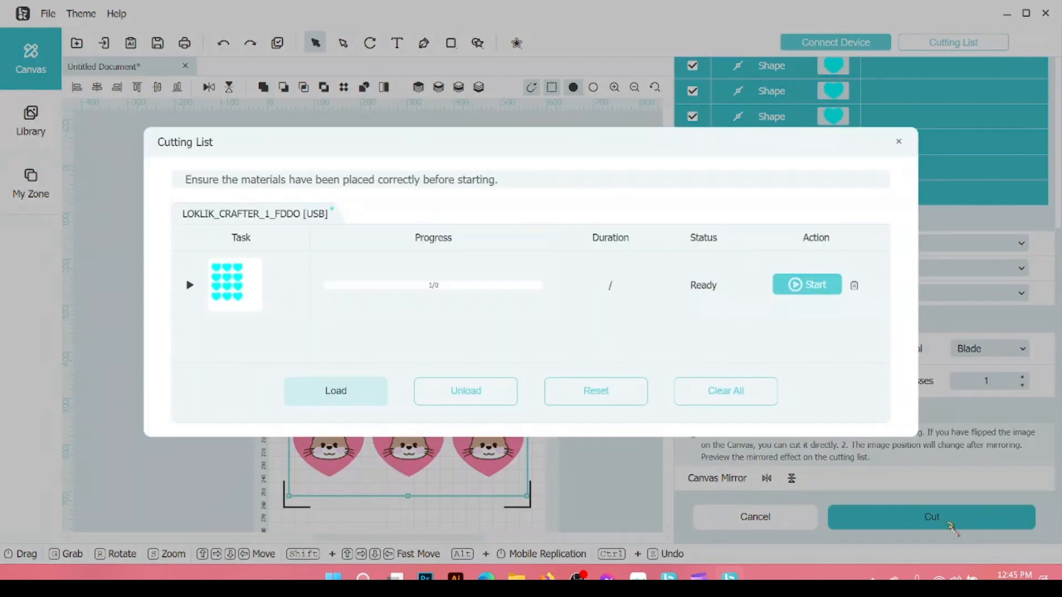
# Add the otter heart sheet to the cutting list and start its cut job running
pyautogui.click(190, 285)
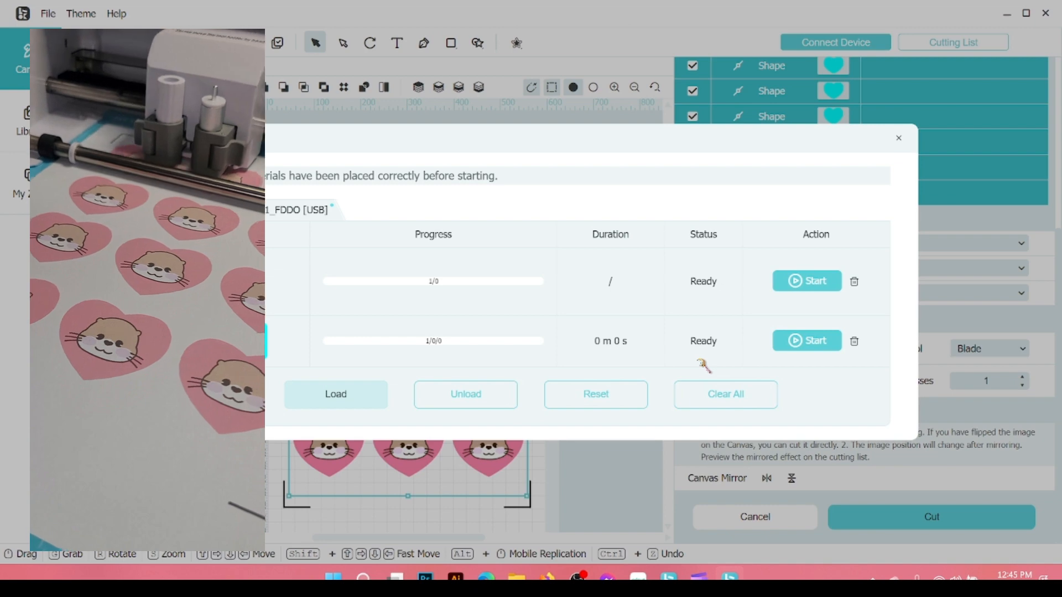
pyautogui.click(807, 341)
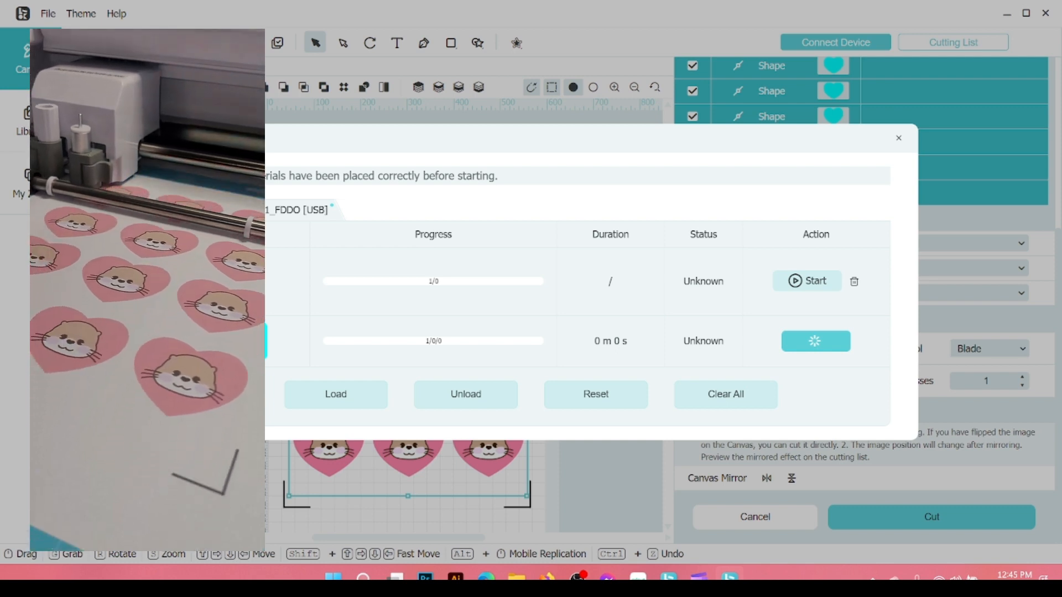
pyautogui.click(807, 281)
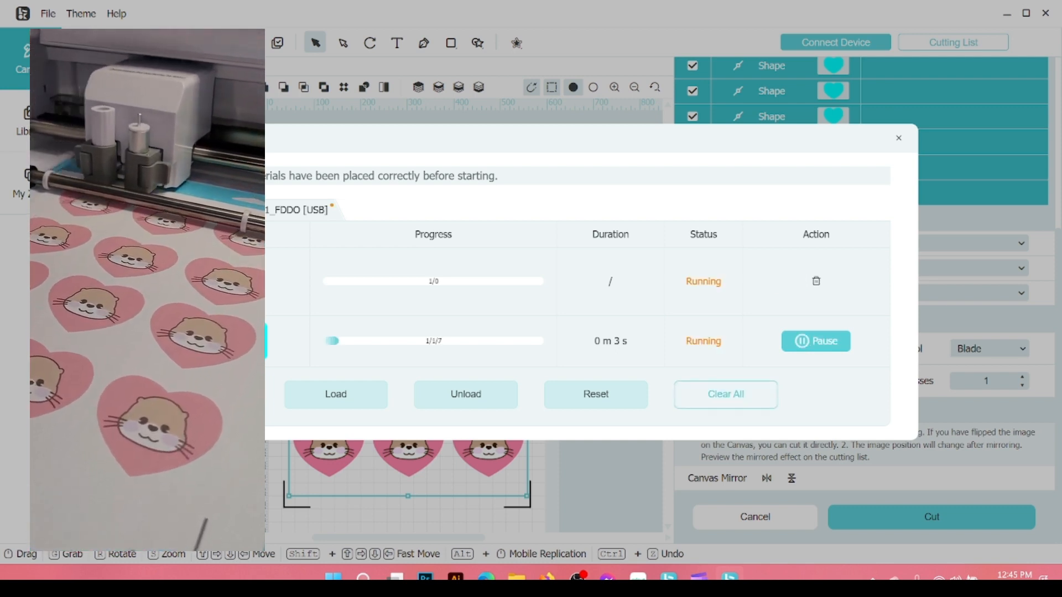